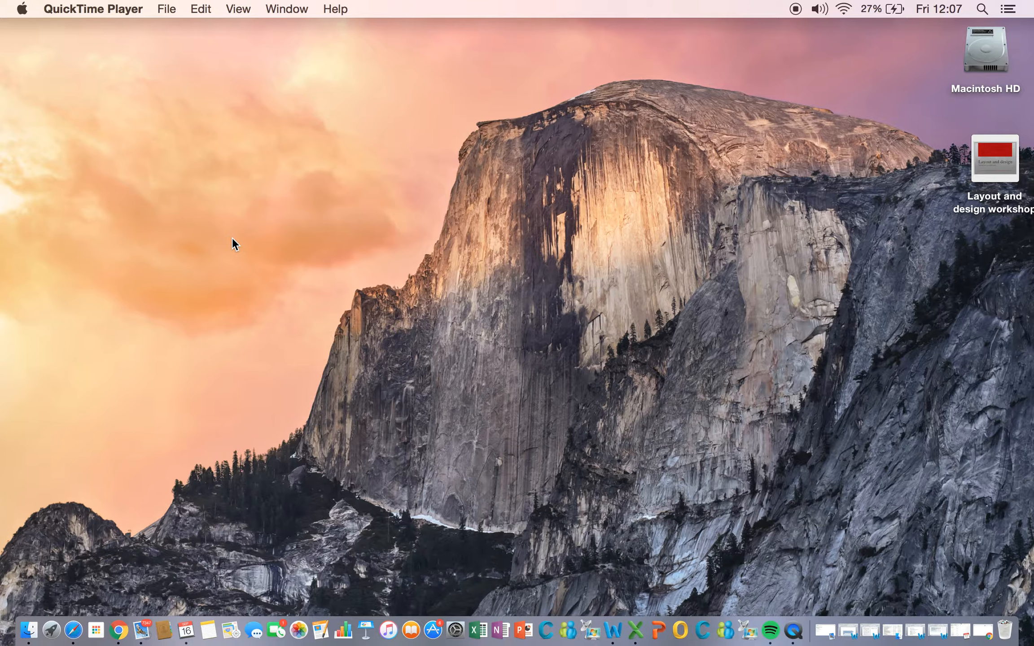
pyautogui.moveTo(987, 633)
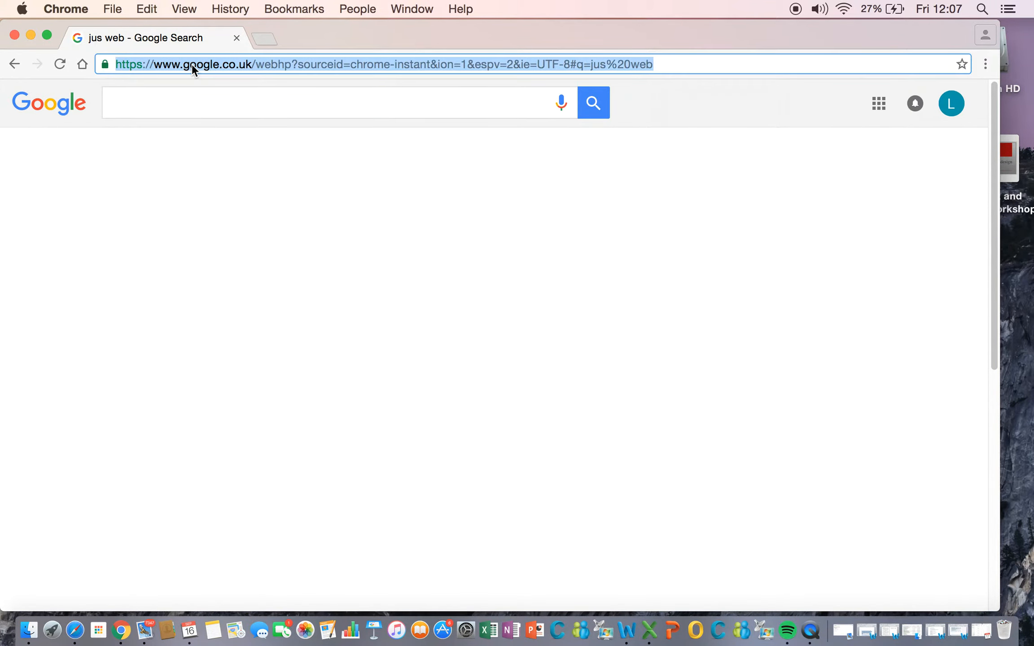
# Go to jusweb.co.uk, reach the login page and sign in with the account credentials.
pyautogui.write('www.facebook.com')
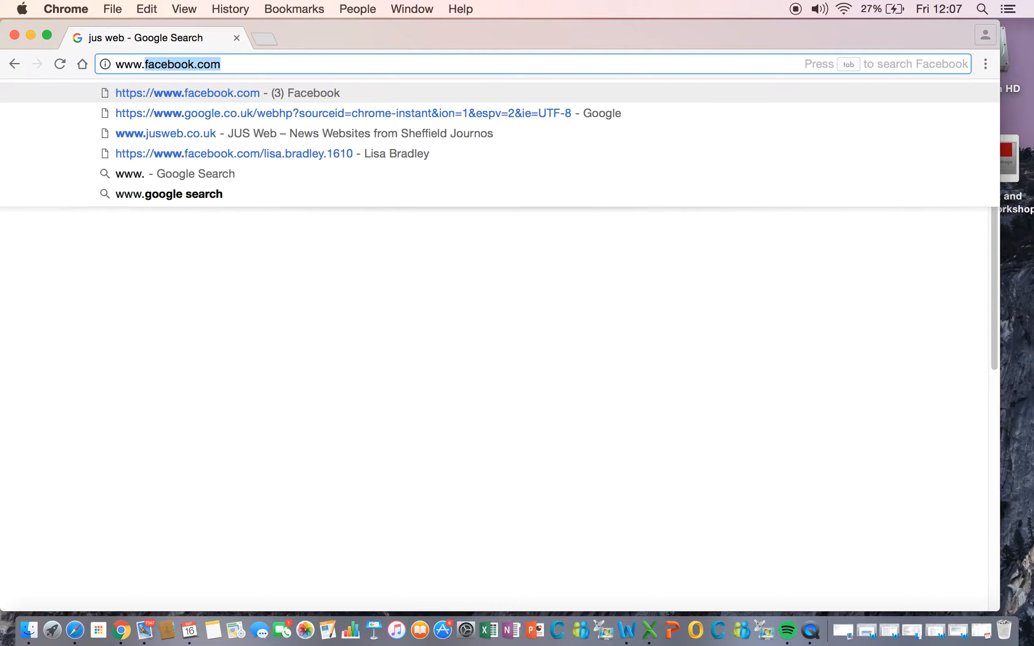
pyautogui.click(164, 133)
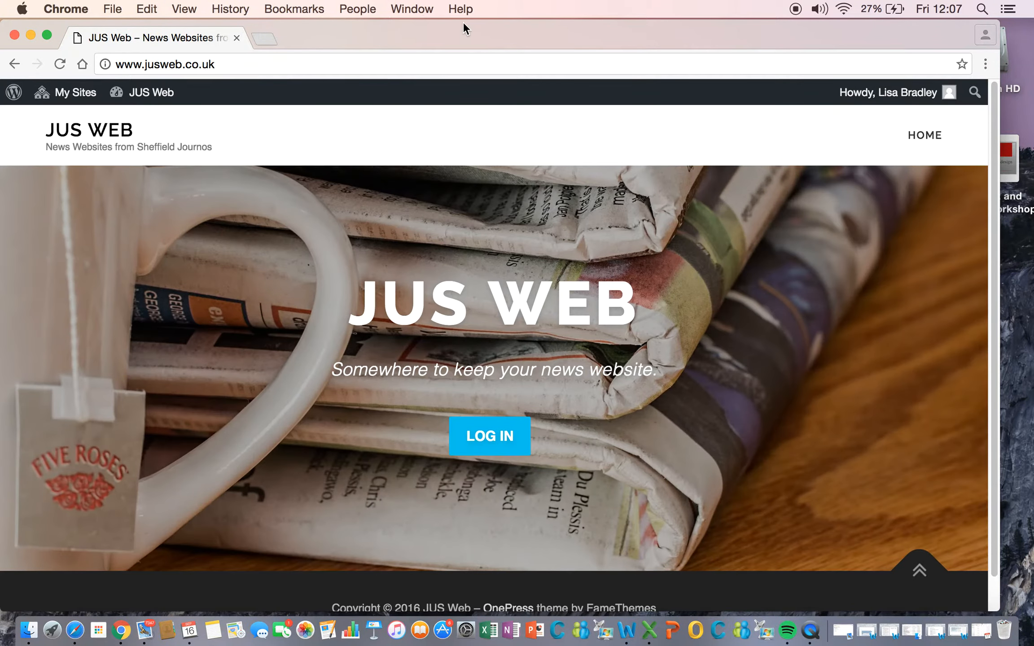
pyautogui.click(489, 436)
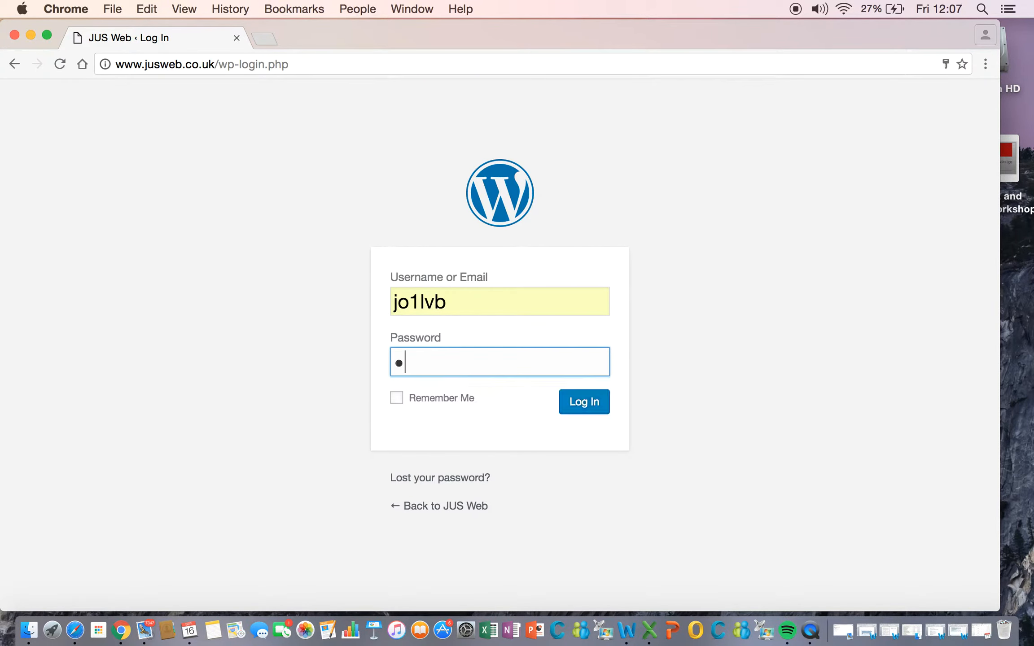
pyautogui.write('password')
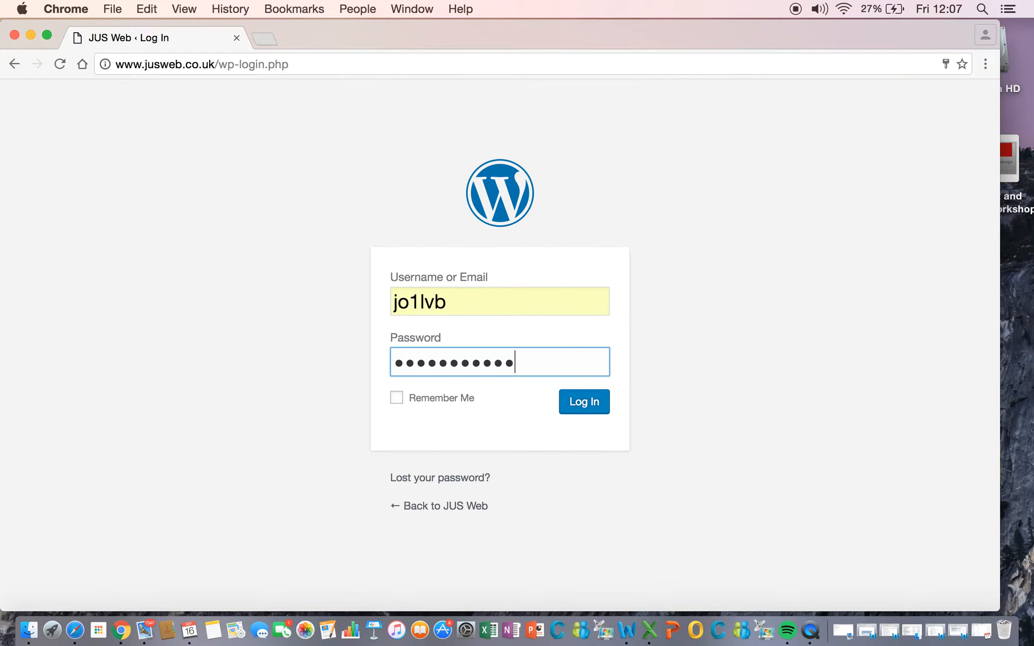
pyautogui.click(583, 402)
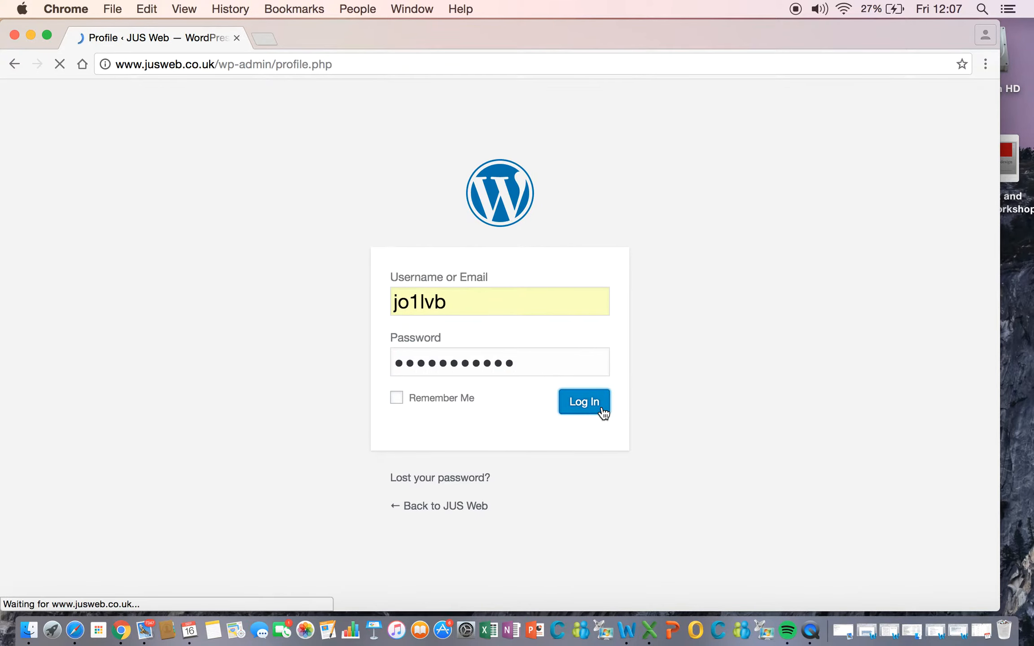
# Scroll down the JUS Web profile page to review name, contact and biography options.
pyautogui.click(582, 402)
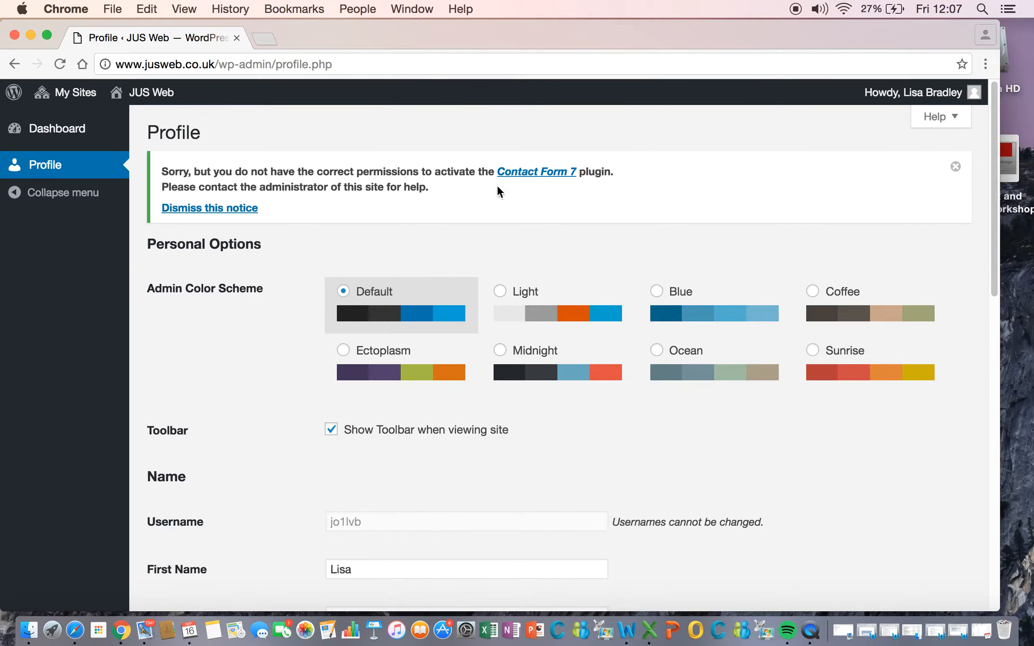
pyautogui.scroll(-3)
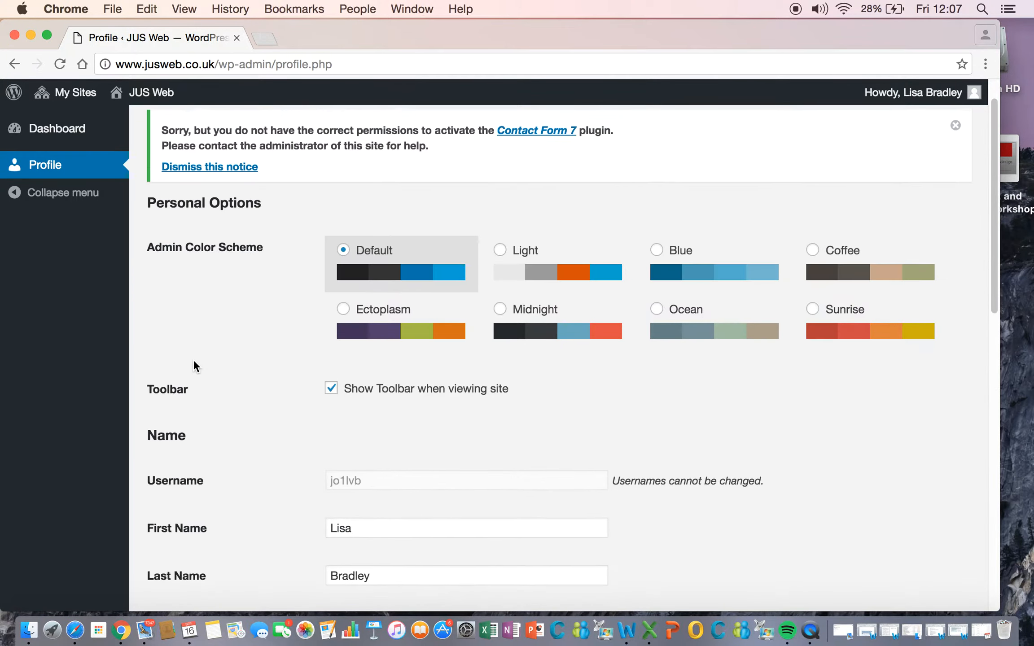
pyautogui.scroll(-3)
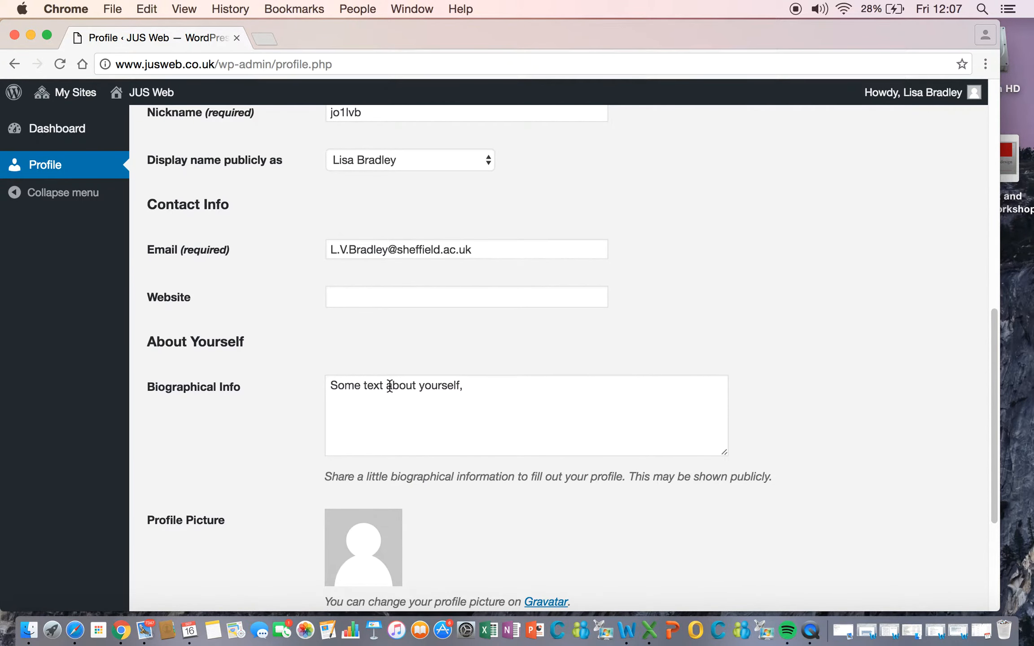
pyautogui.moveTo(340, 550)
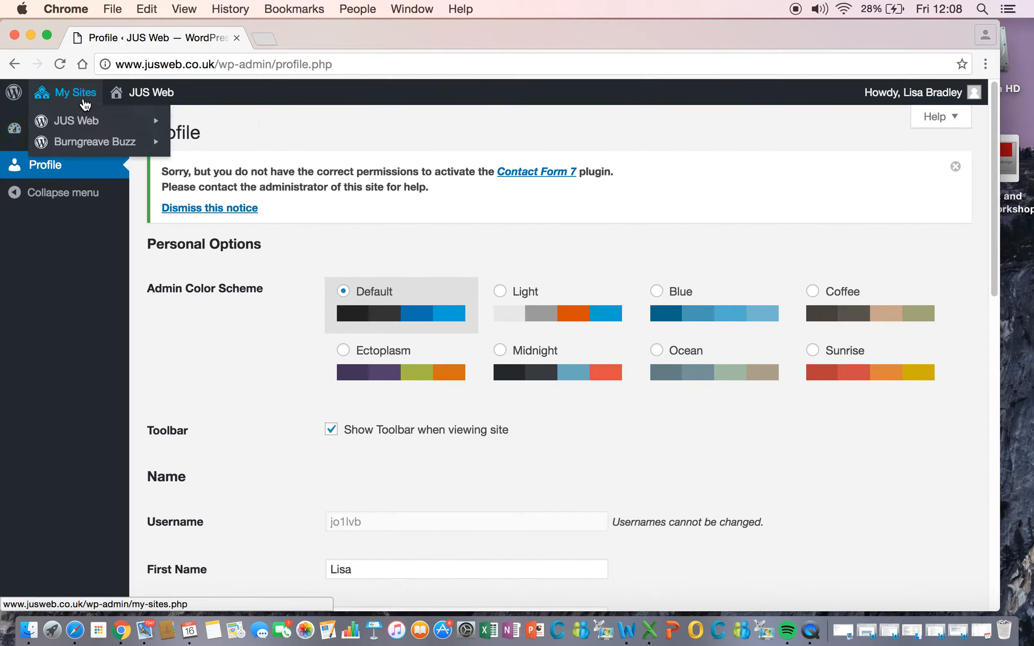
pyautogui.moveTo(94, 142)
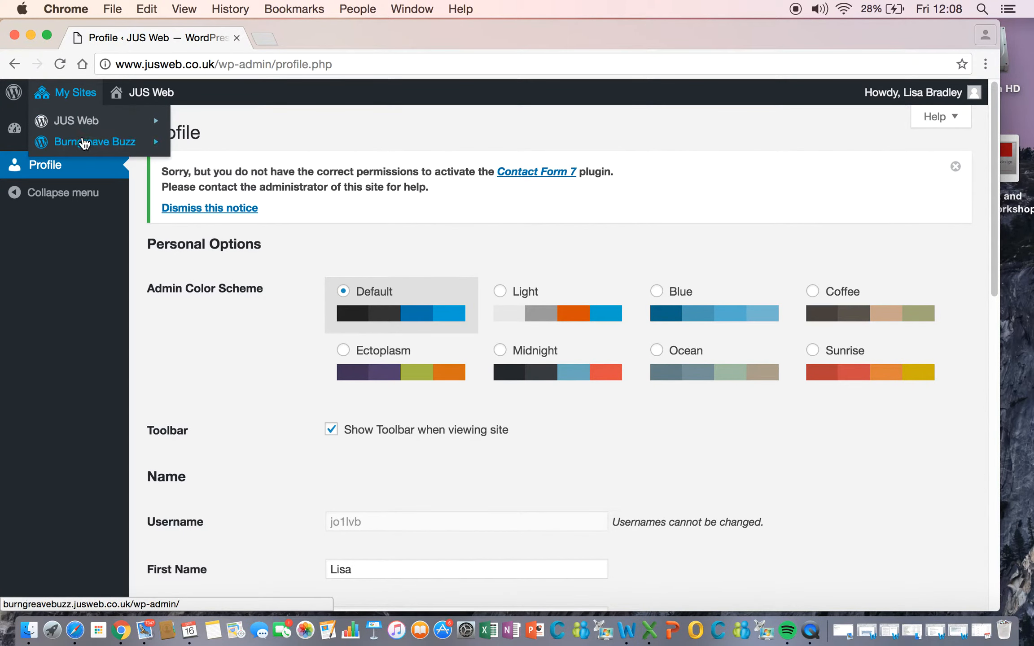
# Switch to the Burngreave Buzz dashboard from My Sites and look over its panels.
pyautogui.click(94, 142)
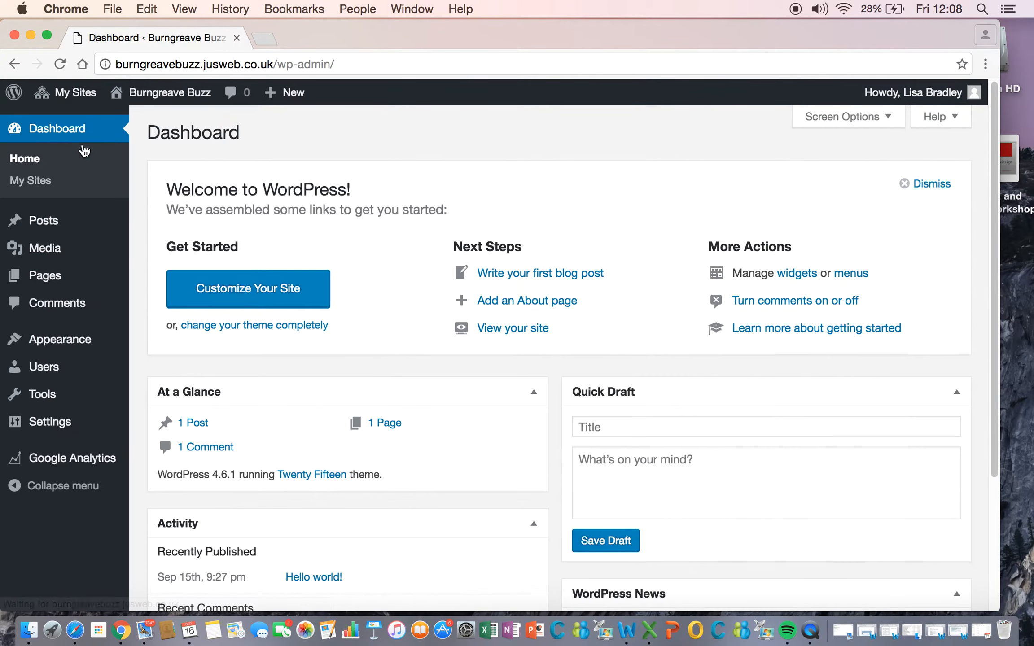
pyautogui.moveTo(378, 343)
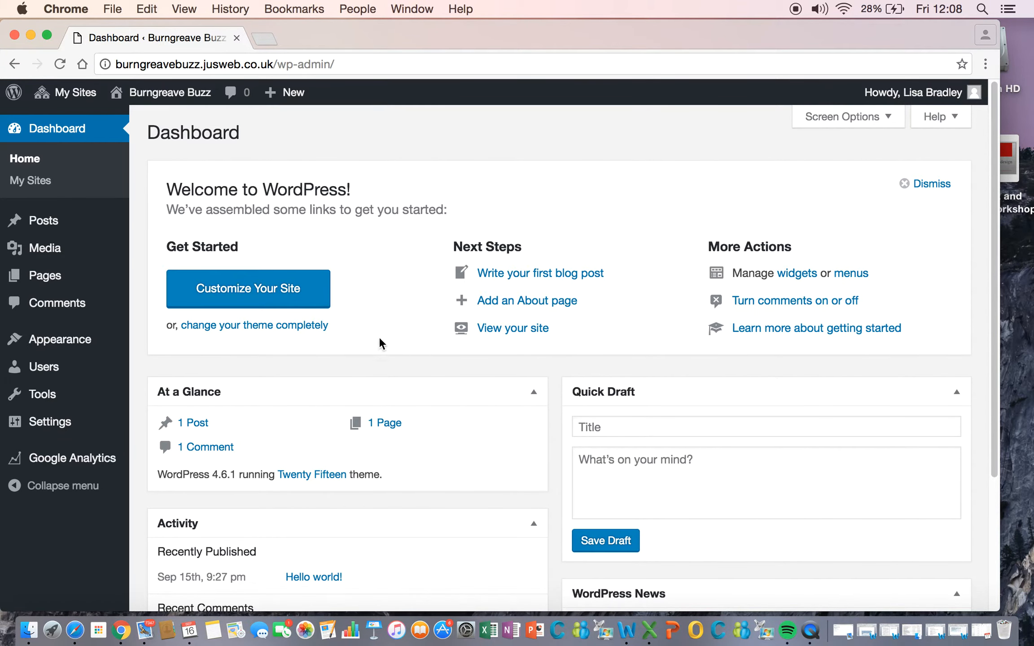
pyautogui.scroll(-3)
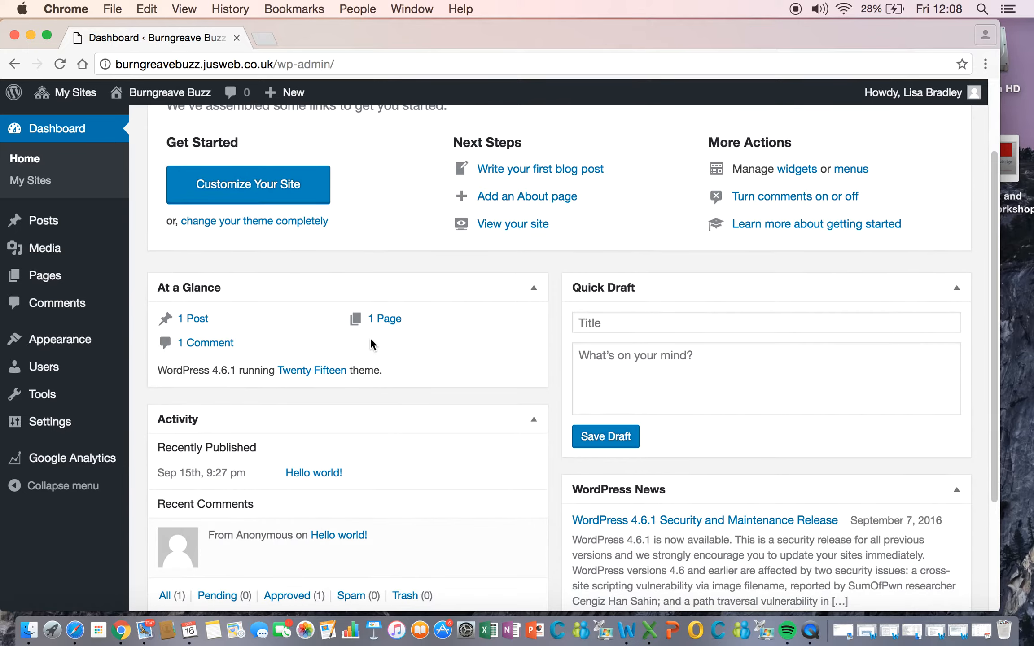
pyautogui.moveTo(362, 403)
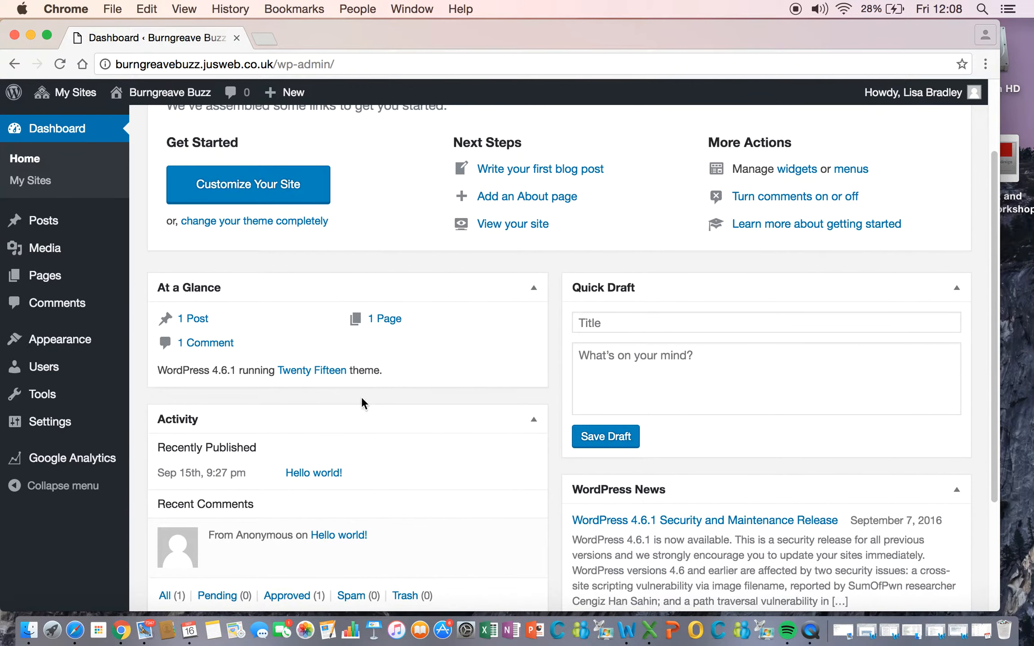
pyautogui.scroll(3)
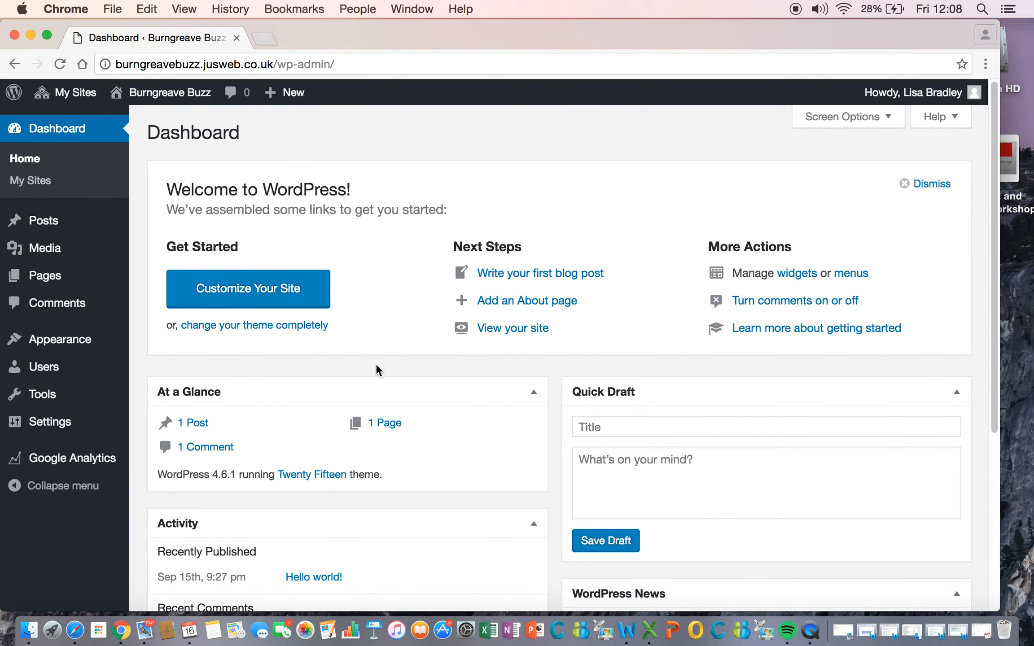
pyautogui.moveTo(106, 118)
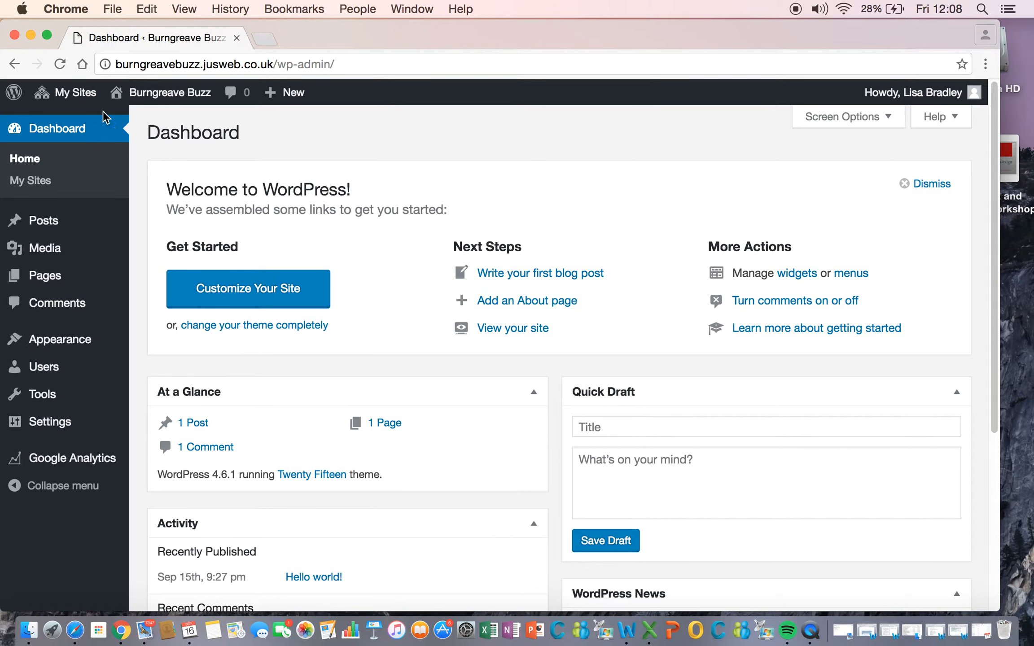
pyautogui.moveTo(106, 129)
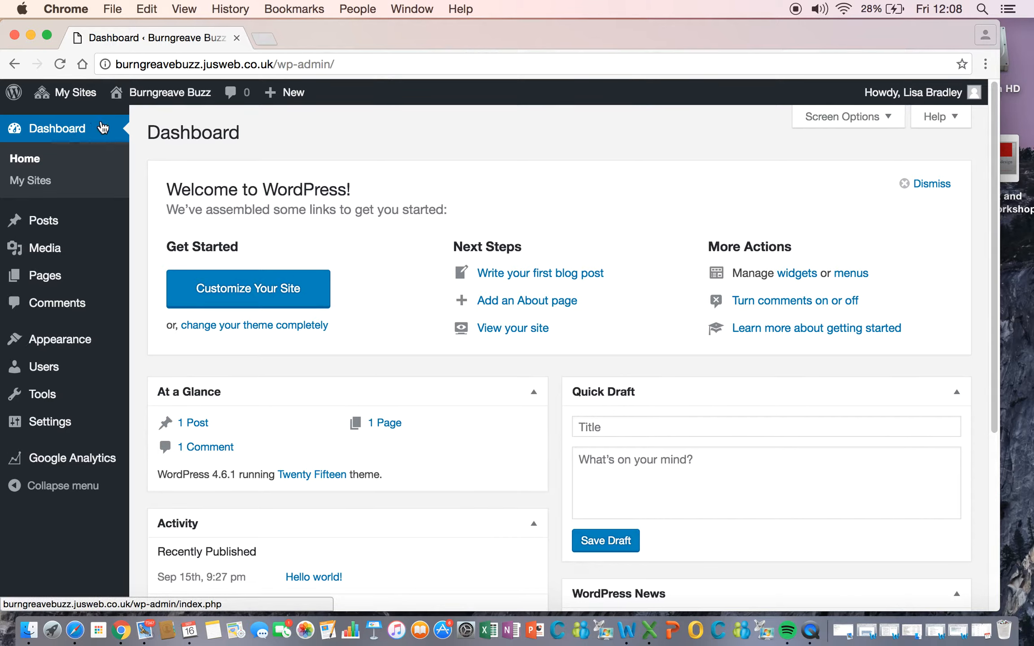
pyautogui.moveTo(44, 220)
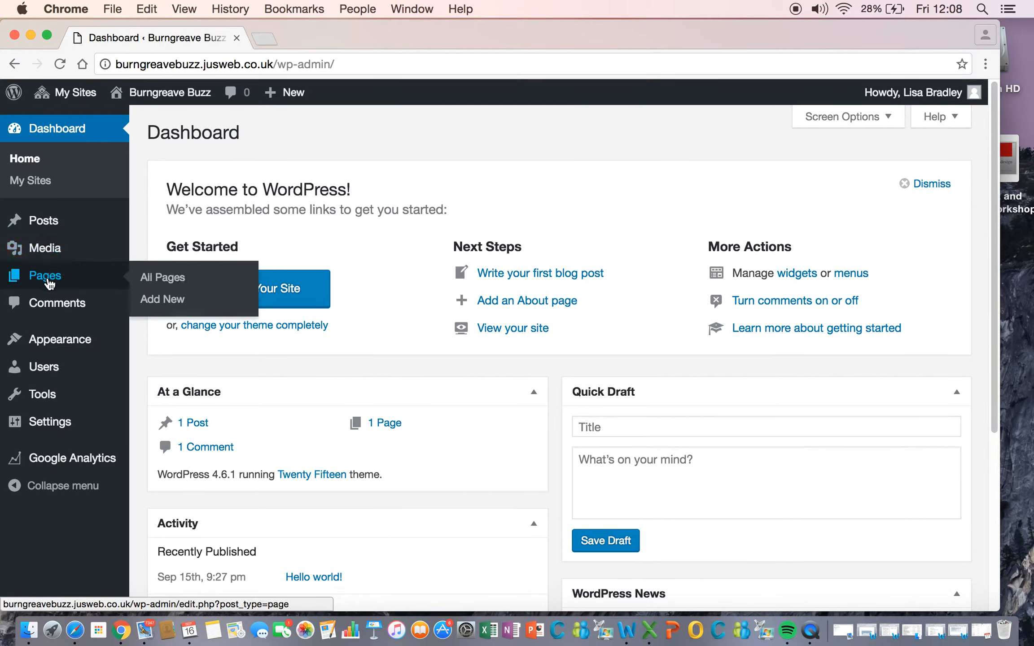
pyautogui.moveTo(209, 208)
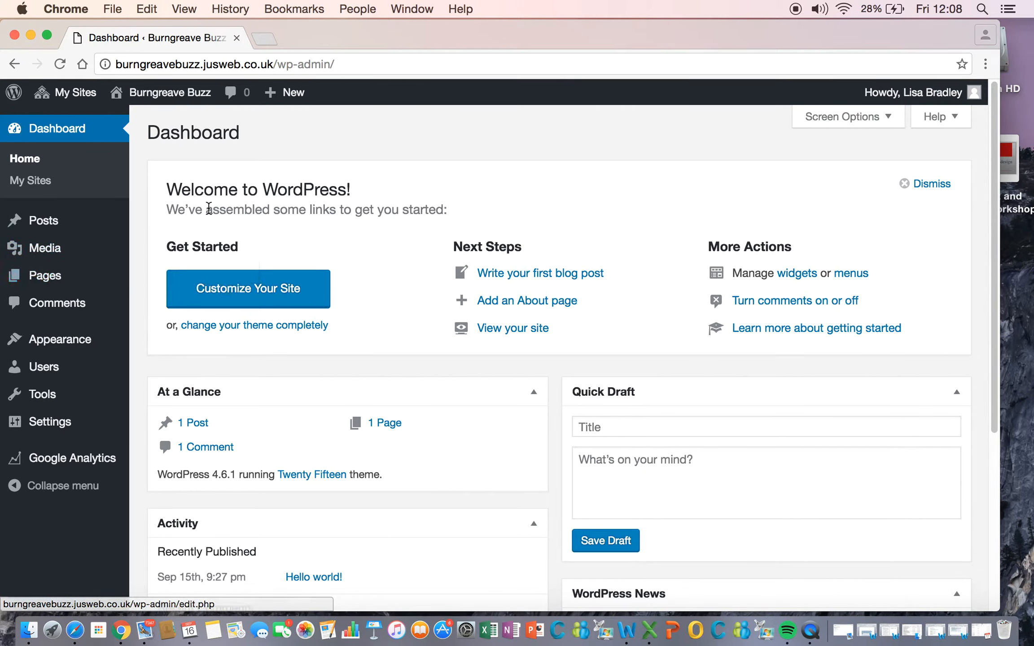
pyautogui.moveTo(46, 276)
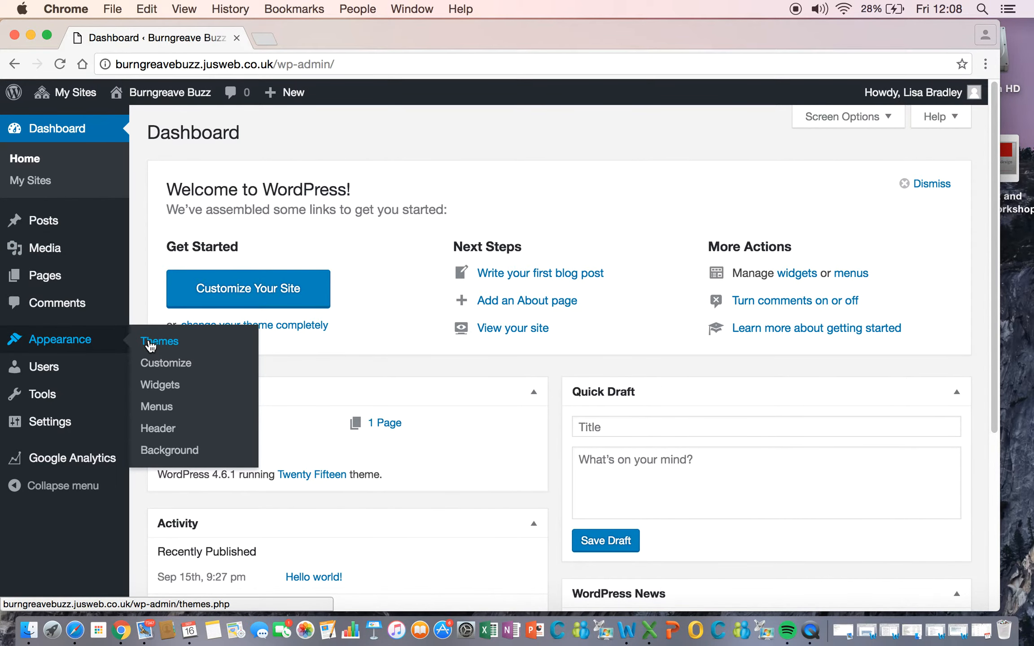
# Browse the 19 installed themes on Appearance > Themes, scrolling down to Twenty Fourteen.
pyautogui.click(160, 341)
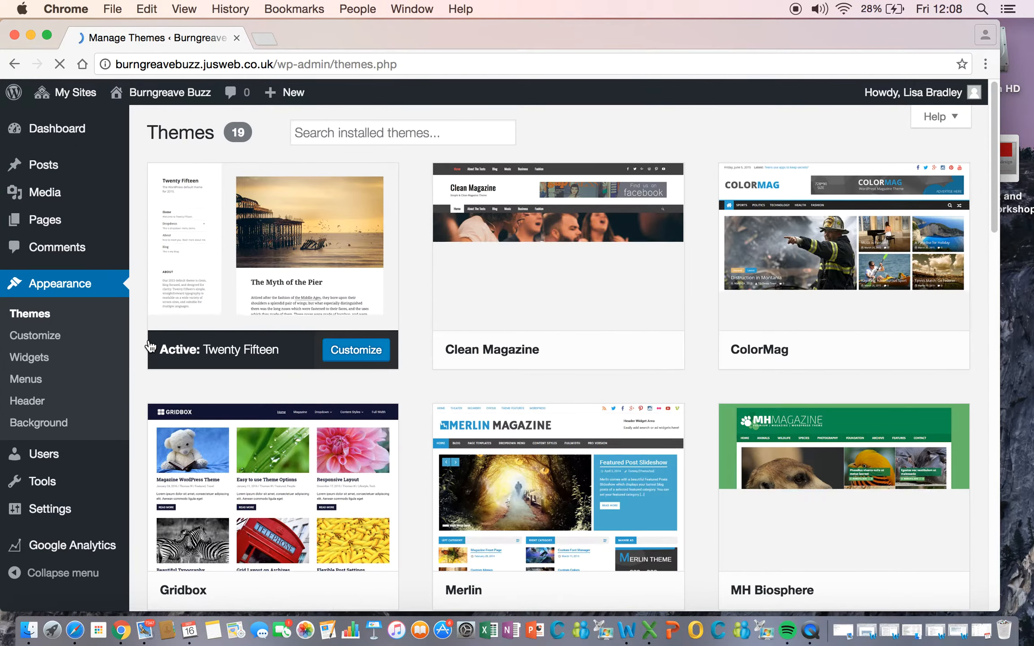
pyautogui.moveTo(740, 253)
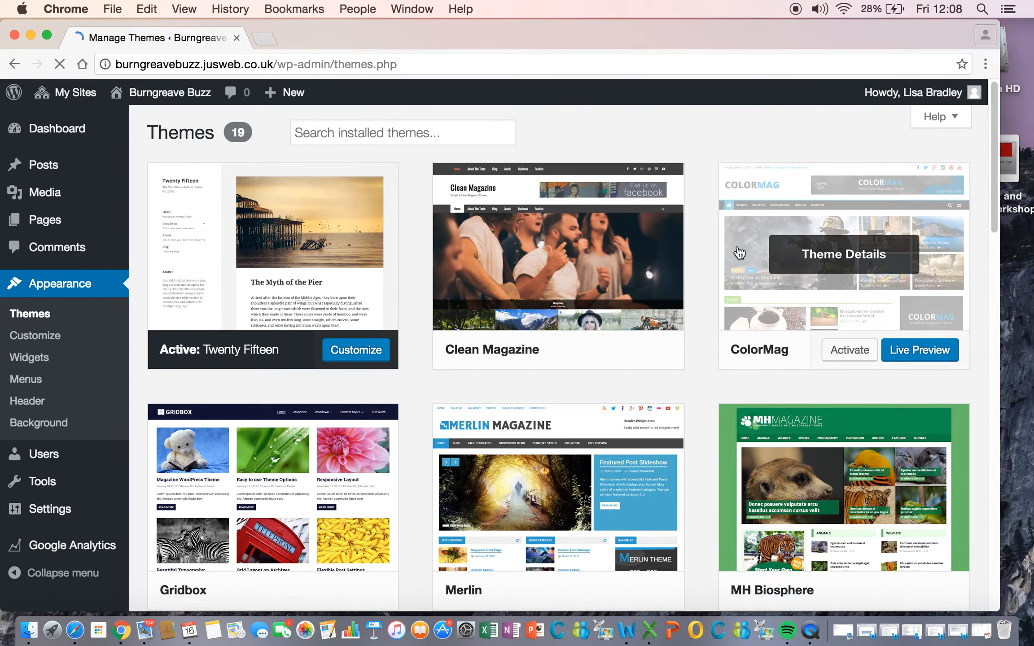
pyautogui.moveTo(650, 267)
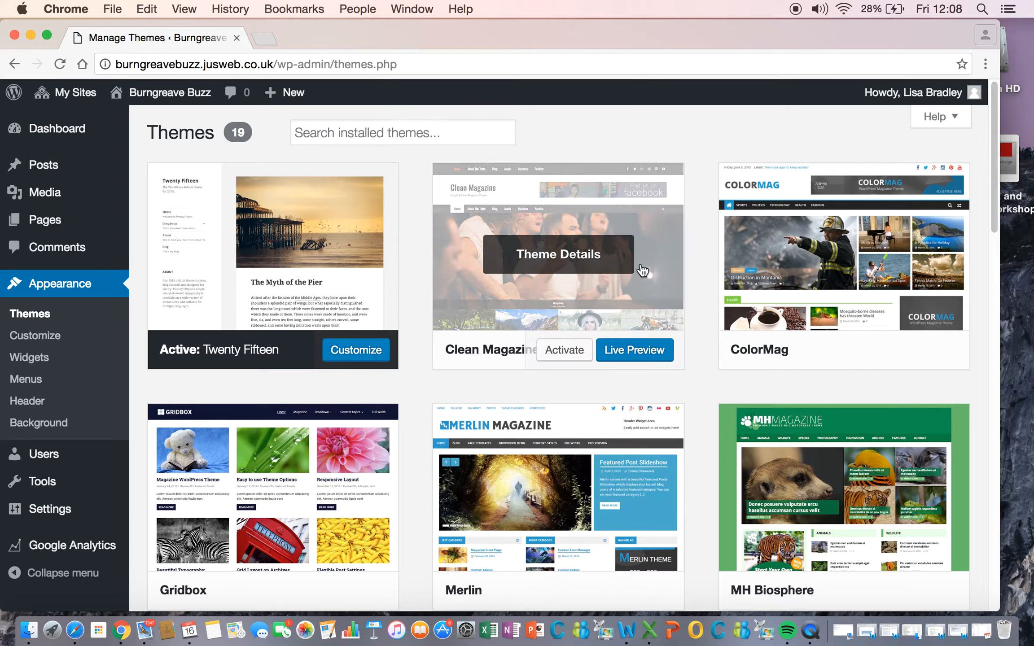
pyautogui.scroll(-3)
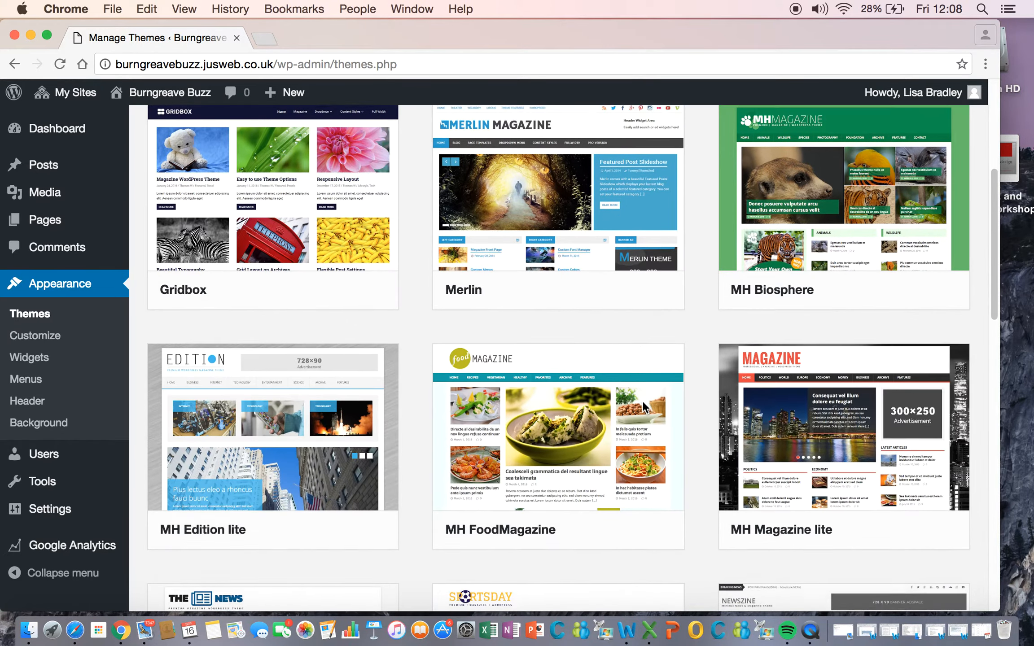
pyautogui.scroll(-3)
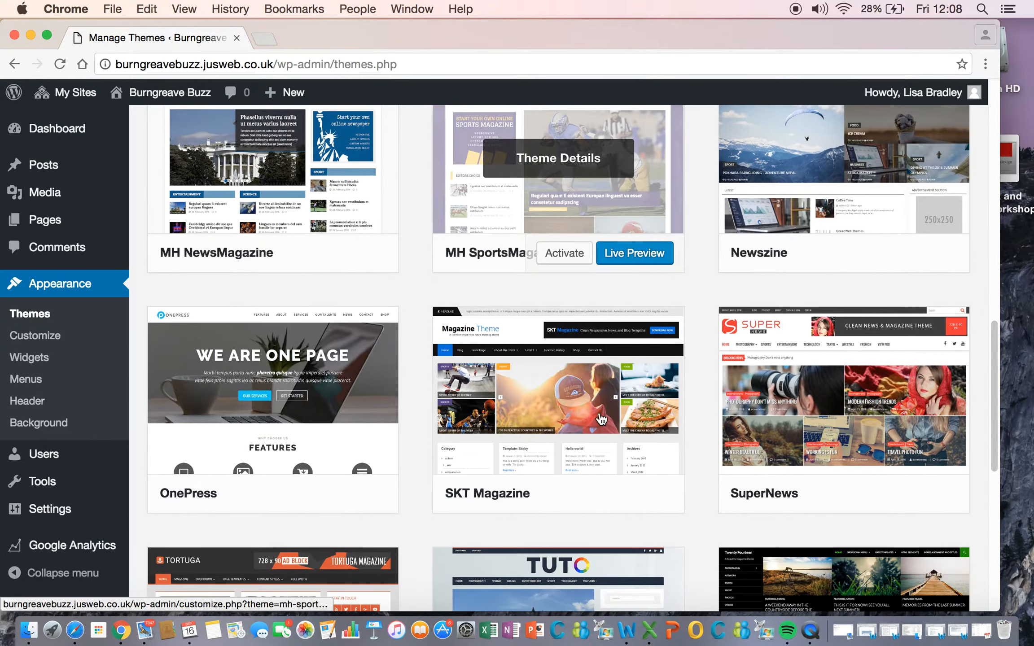
pyautogui.scroll(-3)
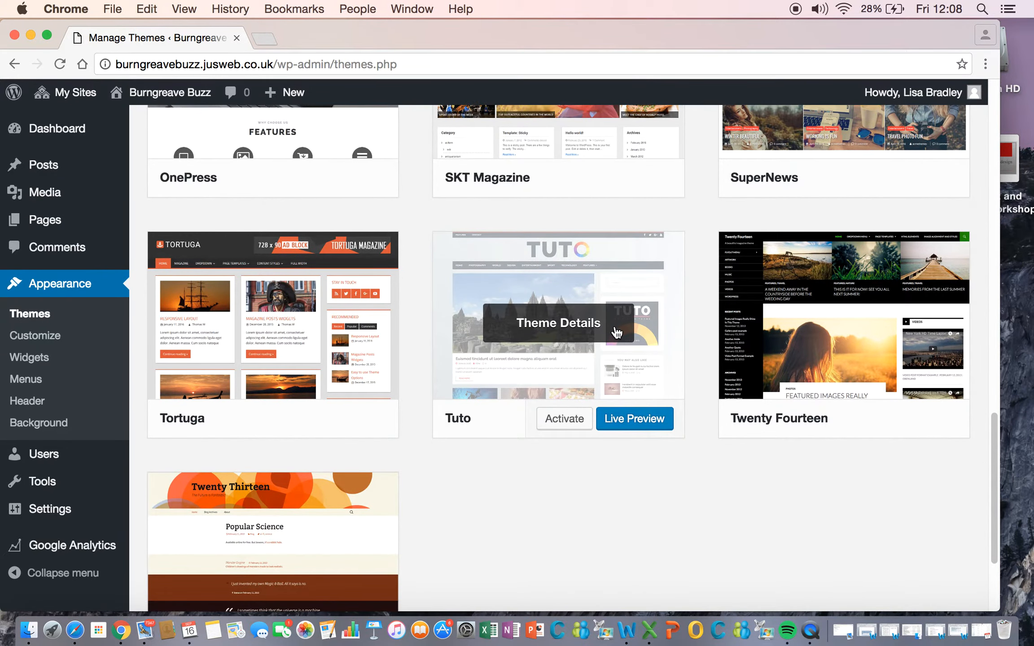
pyautogui.scroll(-3)
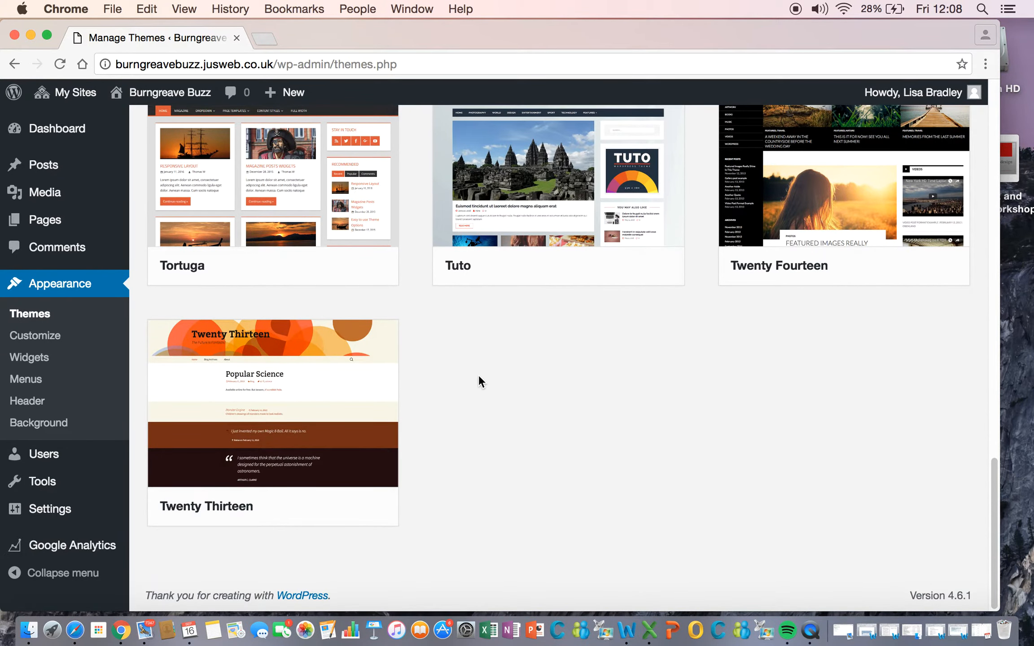
pyautogui.scroll(3)
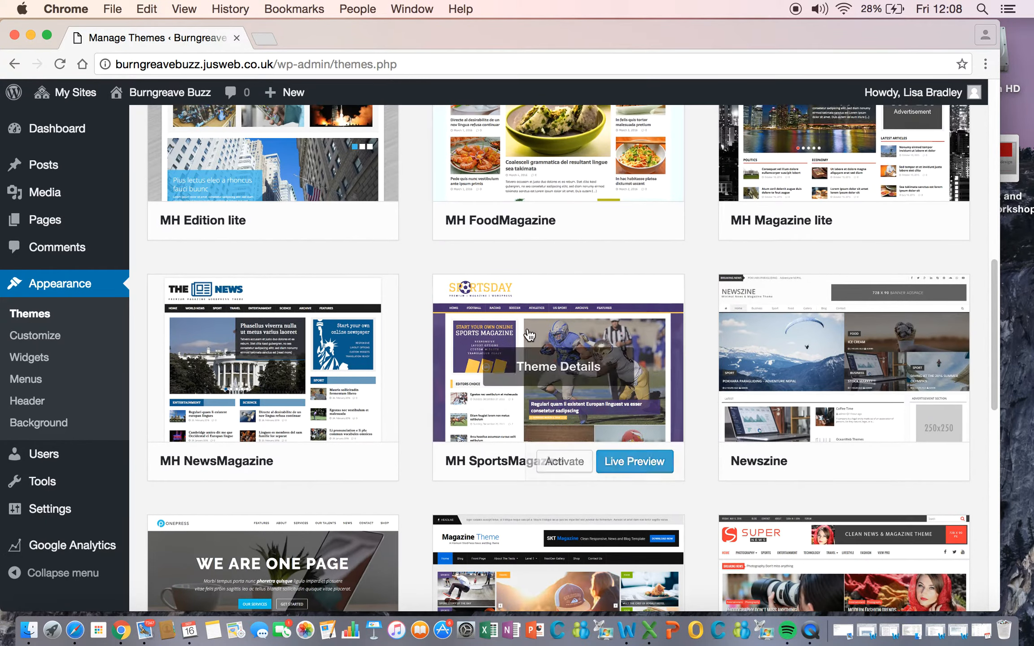
pyautogui.scroll(3)
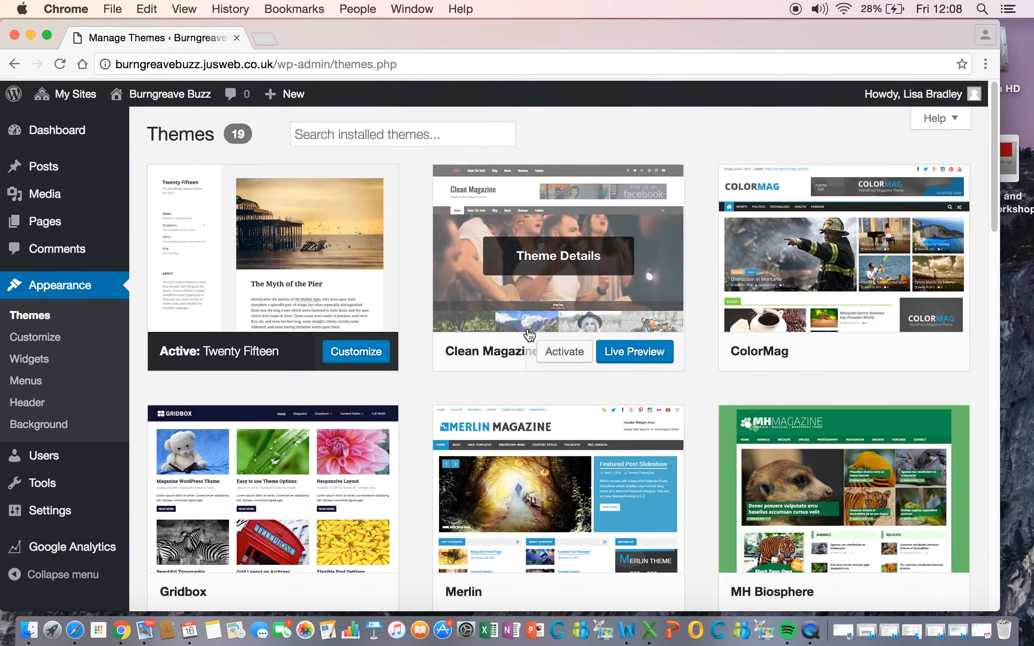
pyautogui.moveTo(839, 446)
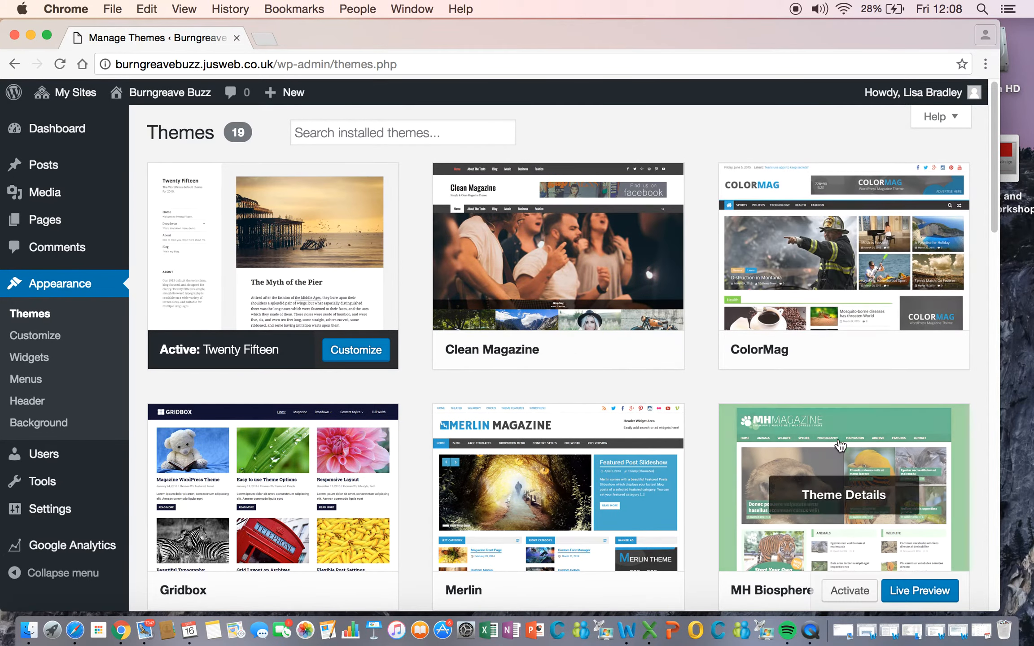
pyautogui.scroll(-3)
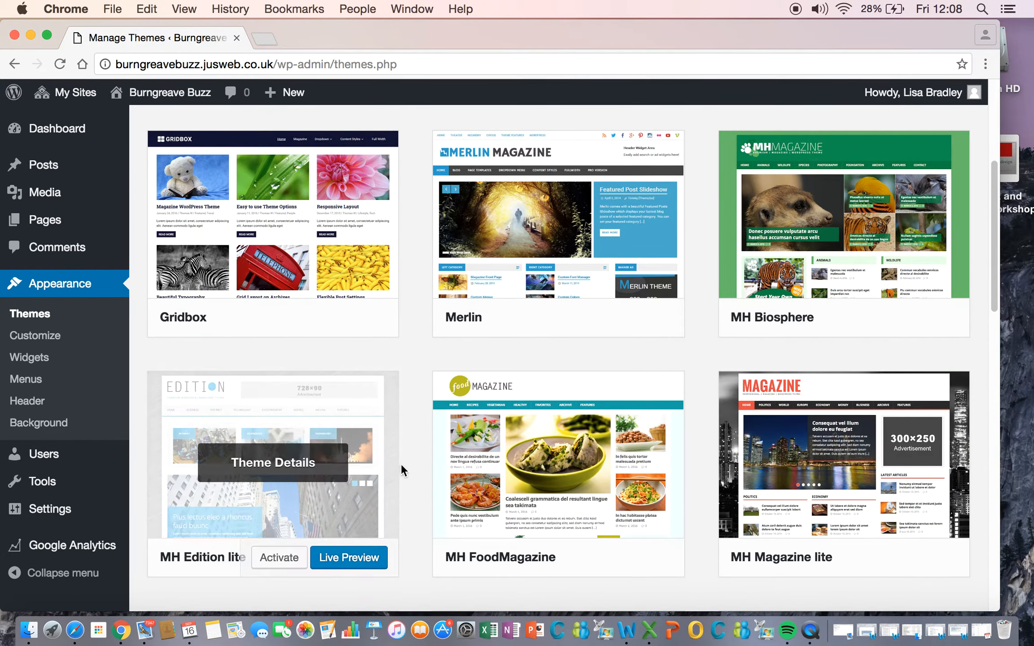
pyautogui.moveTo(779, 442)
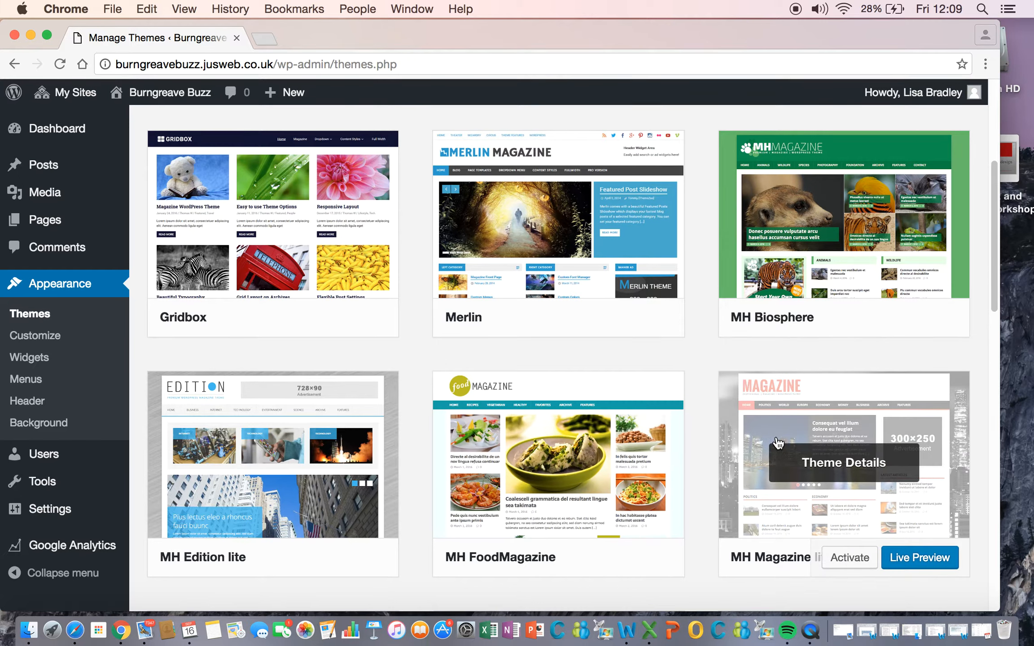
pyautogui.scroll(-3)
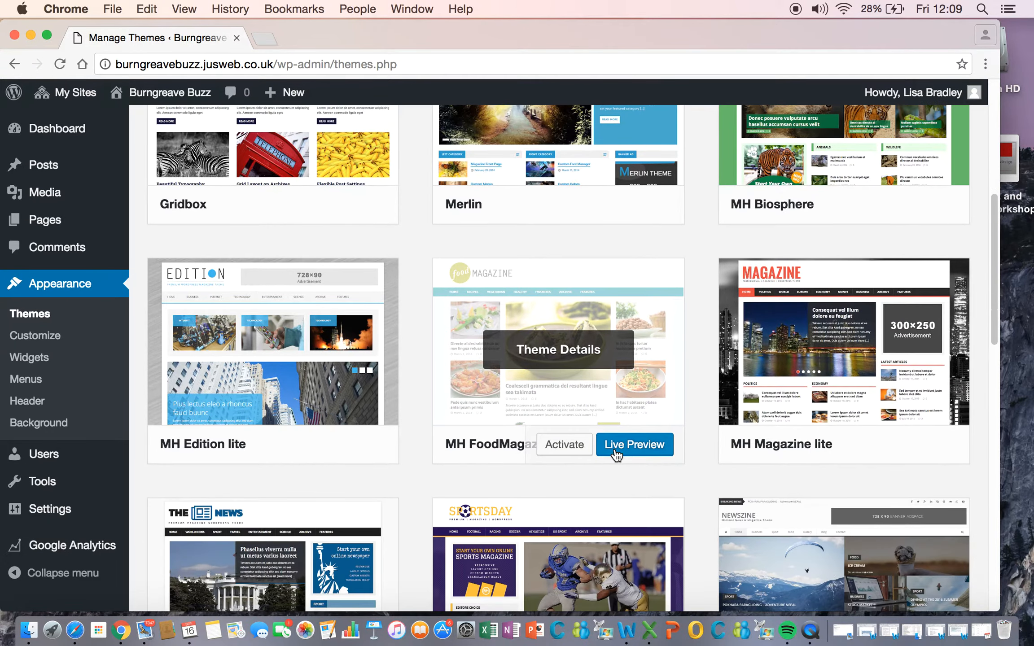
pyautogui.scroll(-3)
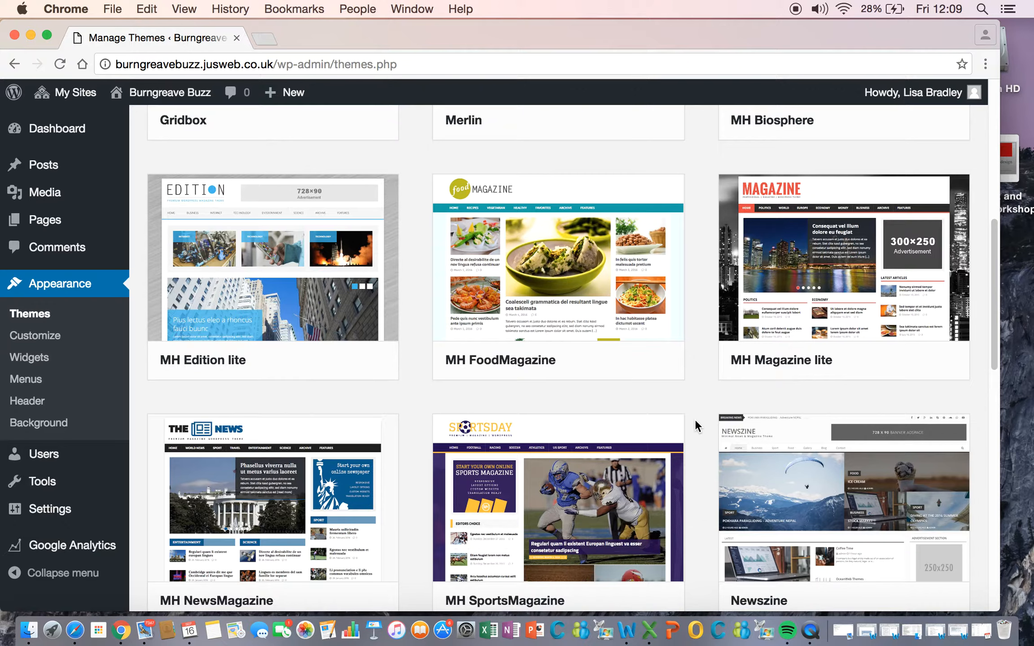
pyautogui.scroll(-3)
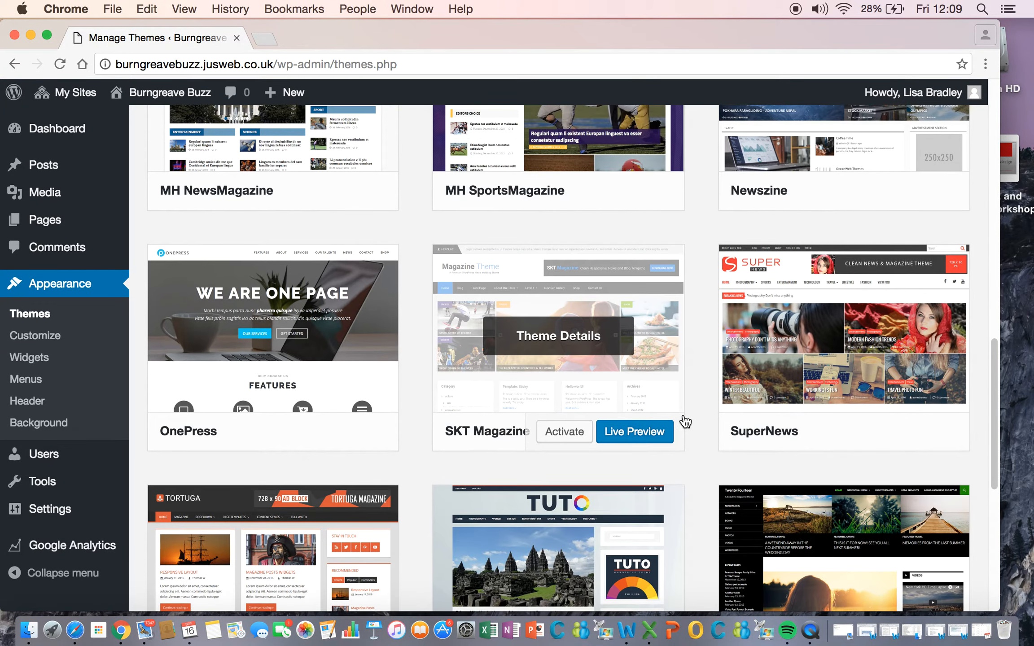
pyautogui.moveTo(702, 468)
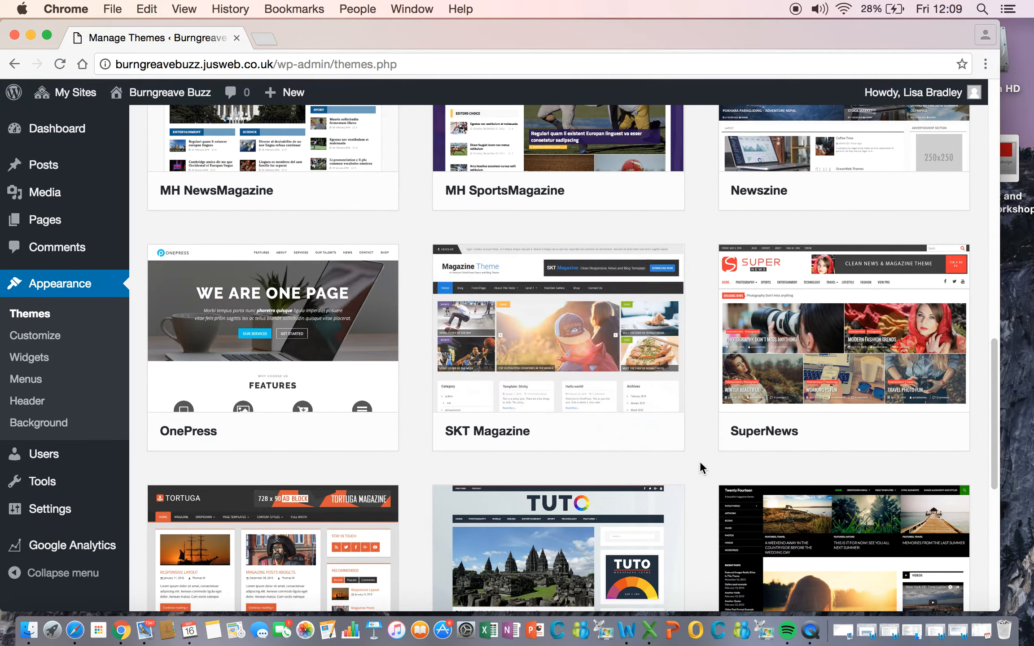
pyautogui.scroll(-3)
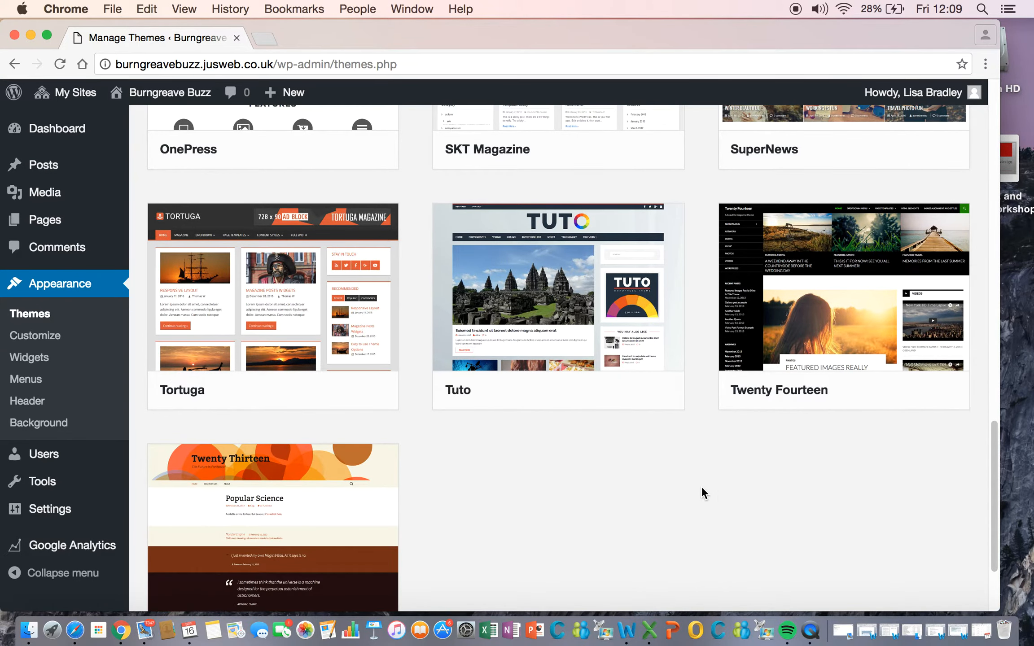
pyautogui.moveTo(683, 391)
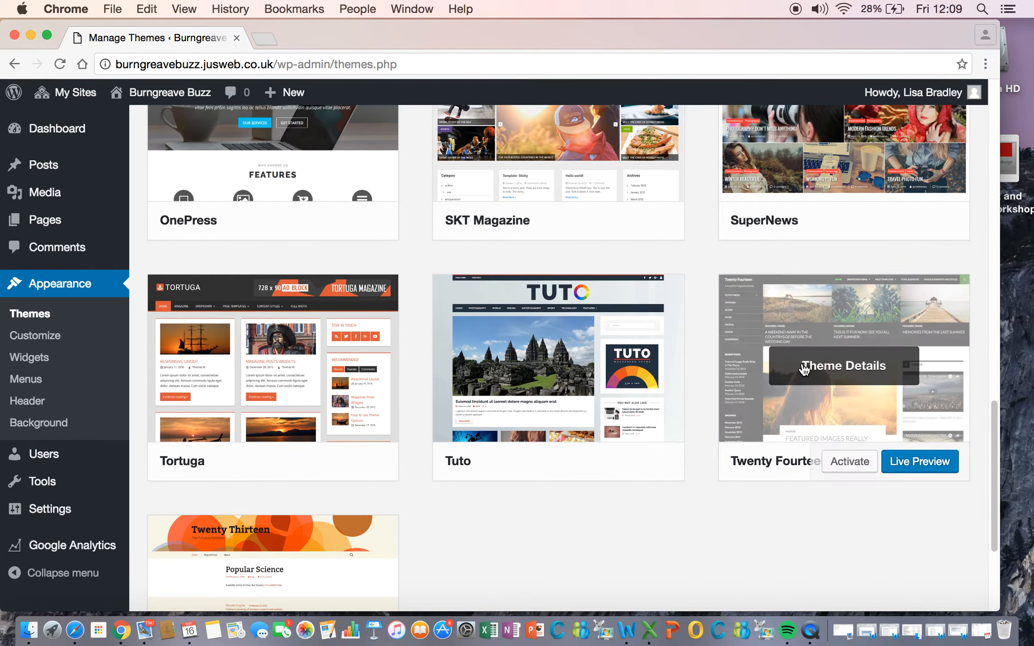
# View Twenty Fourteen's details, live-preview it, then activate it as the Burngreave Buzz theme.
pyautogui.click(842, 367)
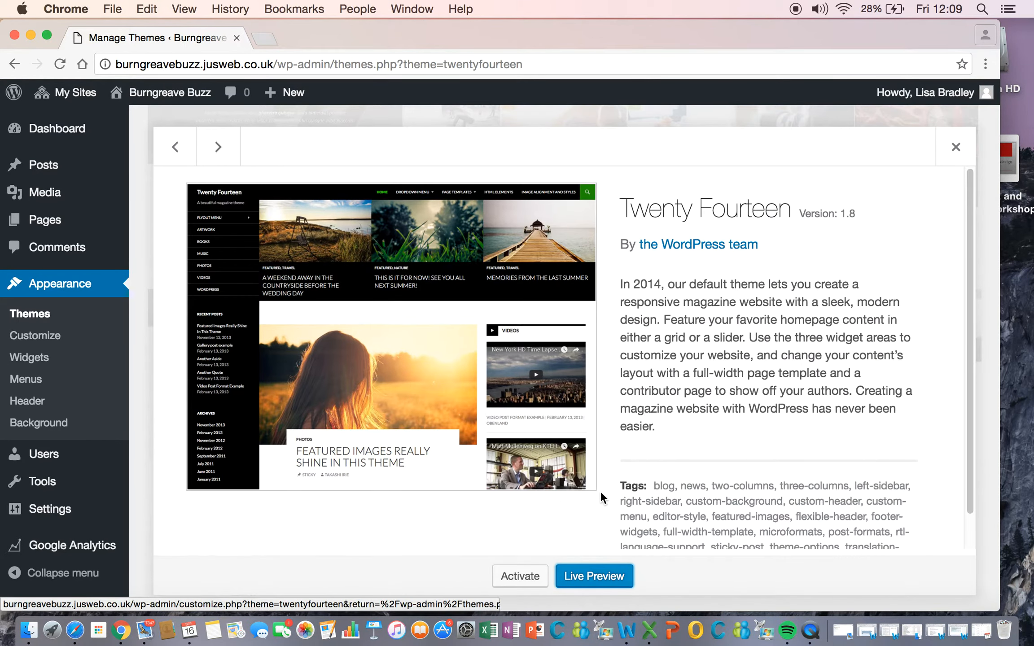
pyautogui.scroll(-3)
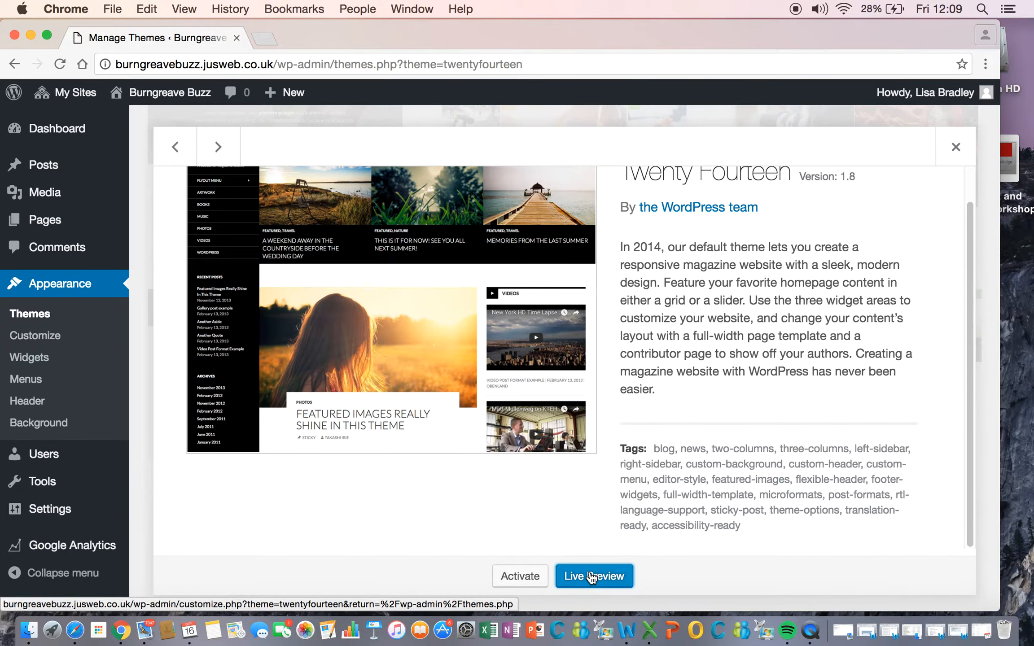
pyautogui.click(592, 575)
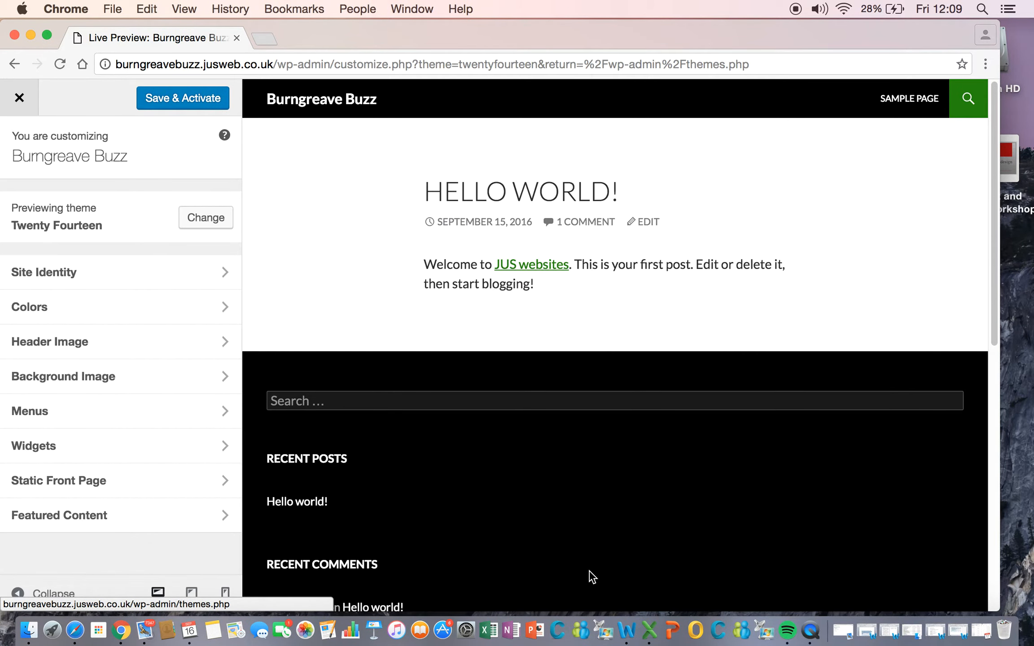
pyautogui.moveTo(541, 191)
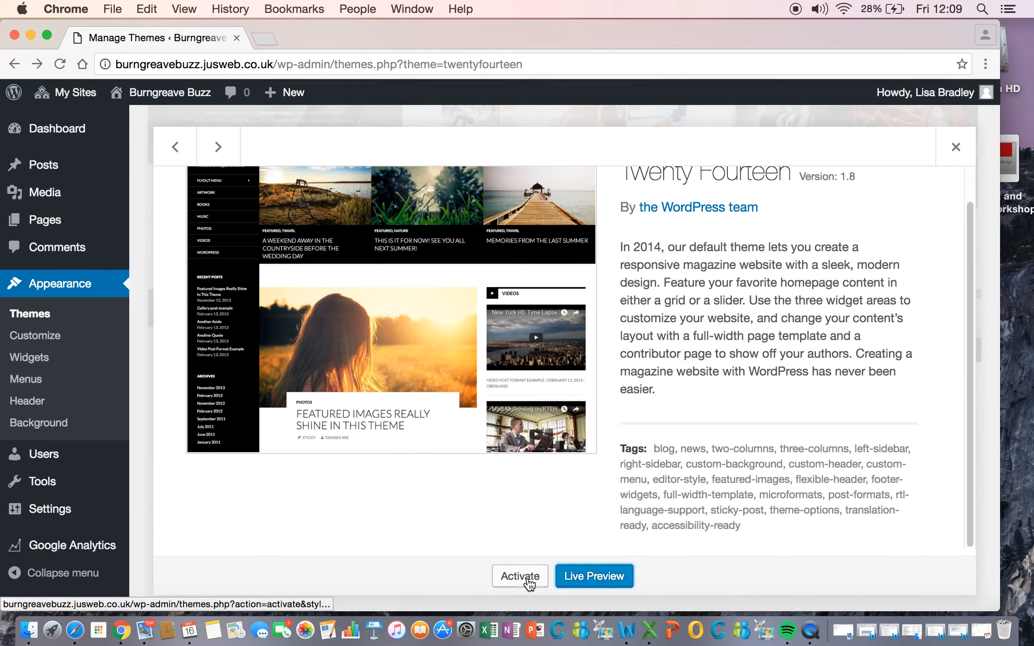
pyautogui.click(520, 575)
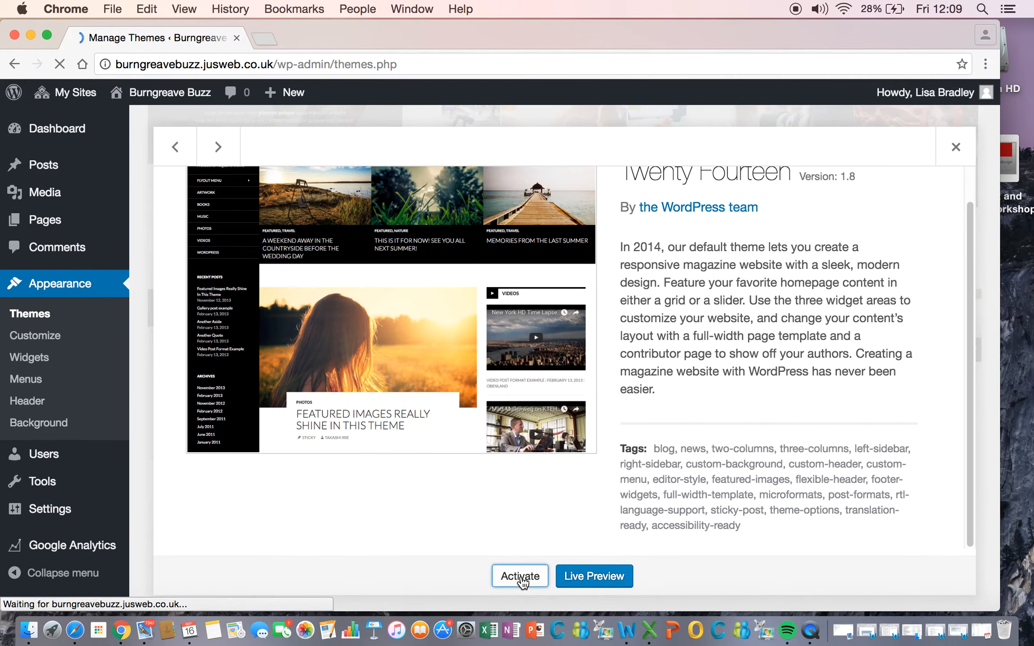
pyautogui.click(520, 576)
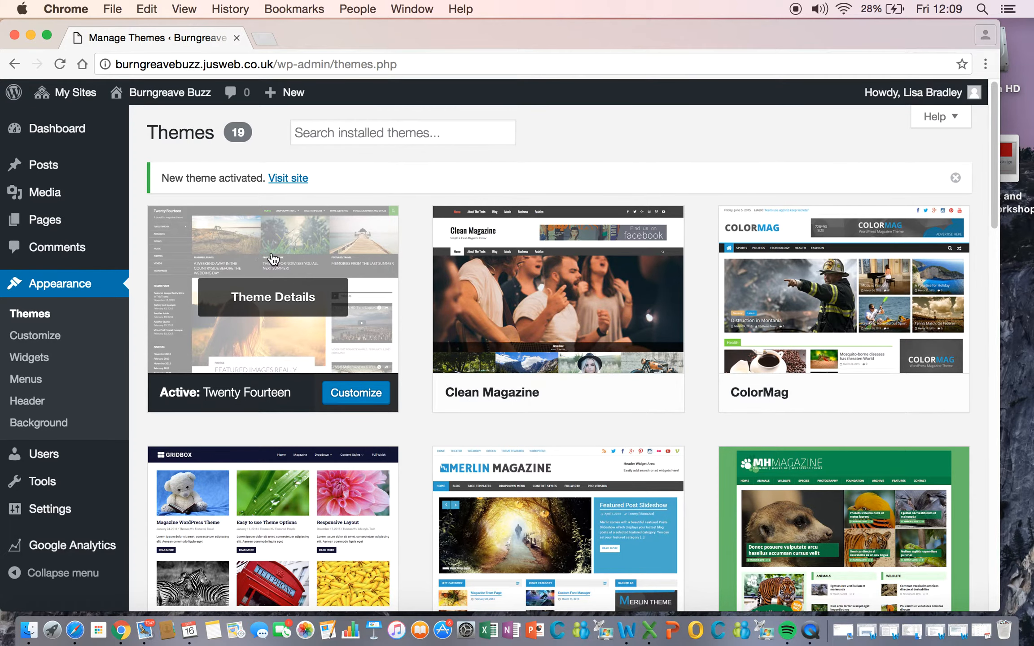
pyautogui.moveTo(101, 315)
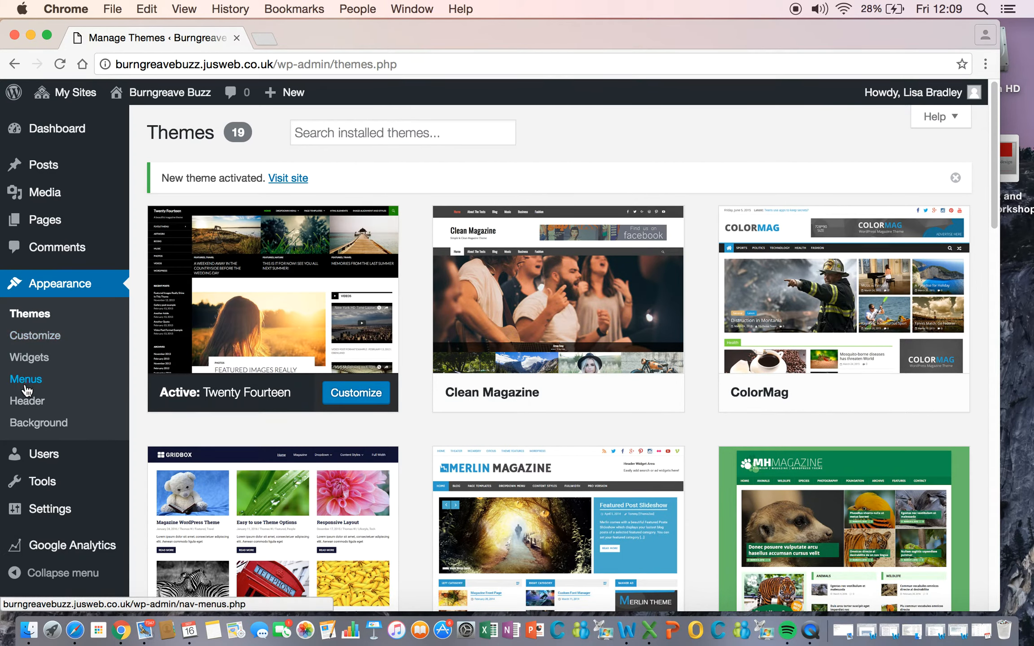
# Head to Appearance > Header from the reloaded Themes page.
pyautogui.click(27, 401)
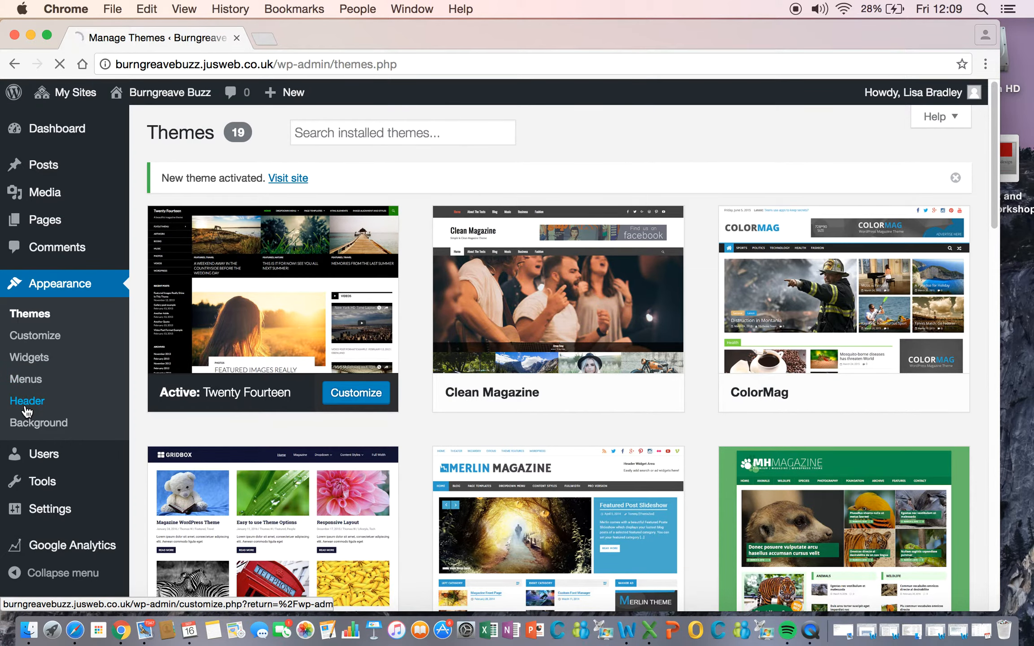
# Bring up the Header Image customizer panel showing the recommended 1260 × 240 size.
pyautogui.click(27, 401)
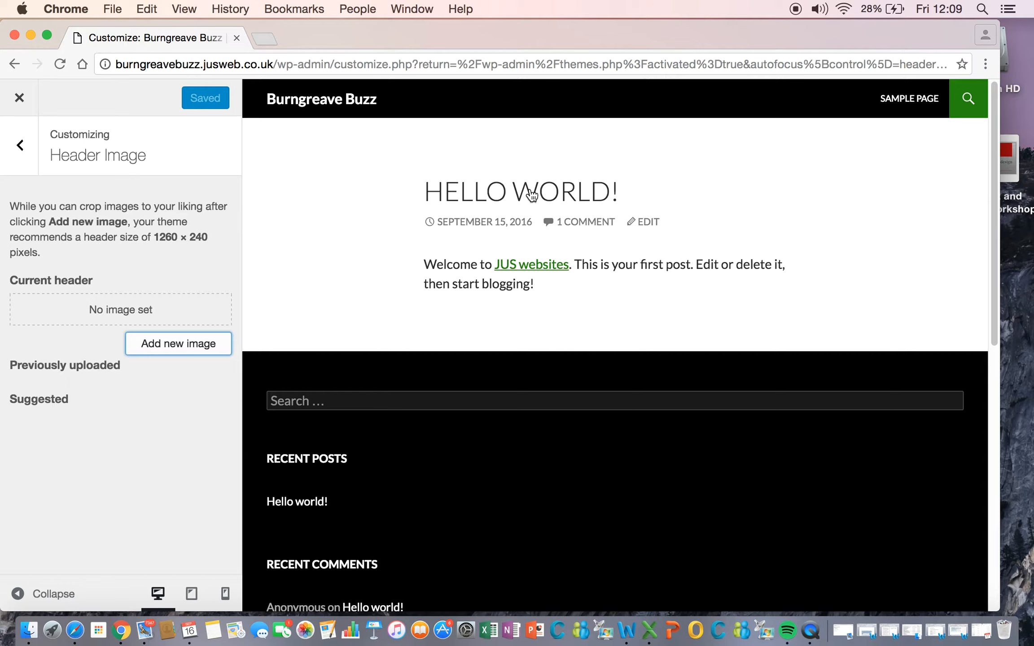
pyautogui.moveTo(791, 278)
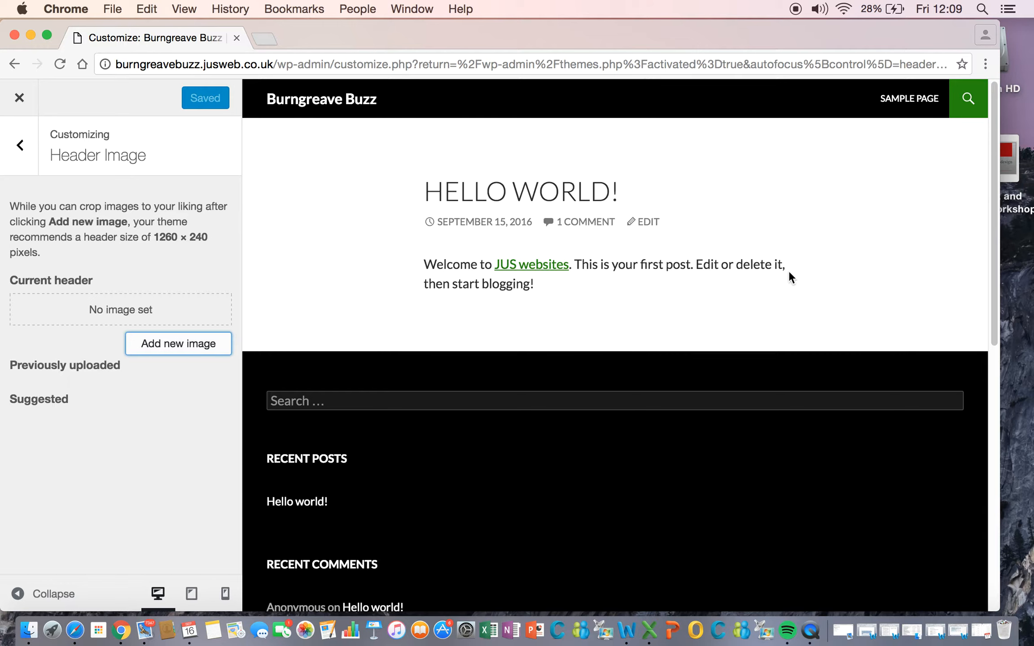
pyautogui.moveTo(434, 222)
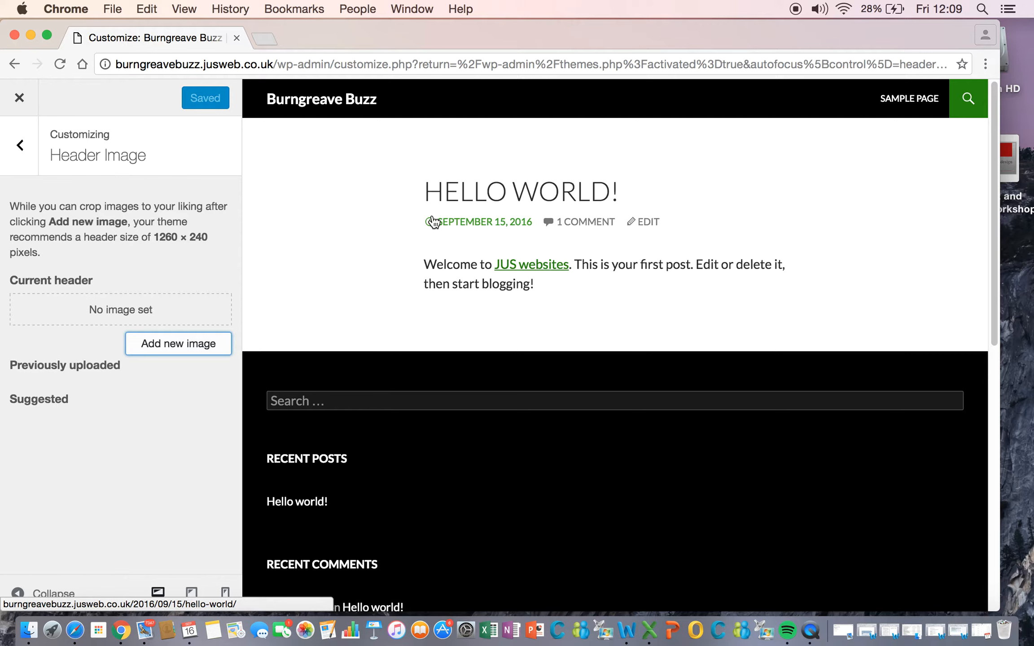
pyautogui.moveTo(328, 235)
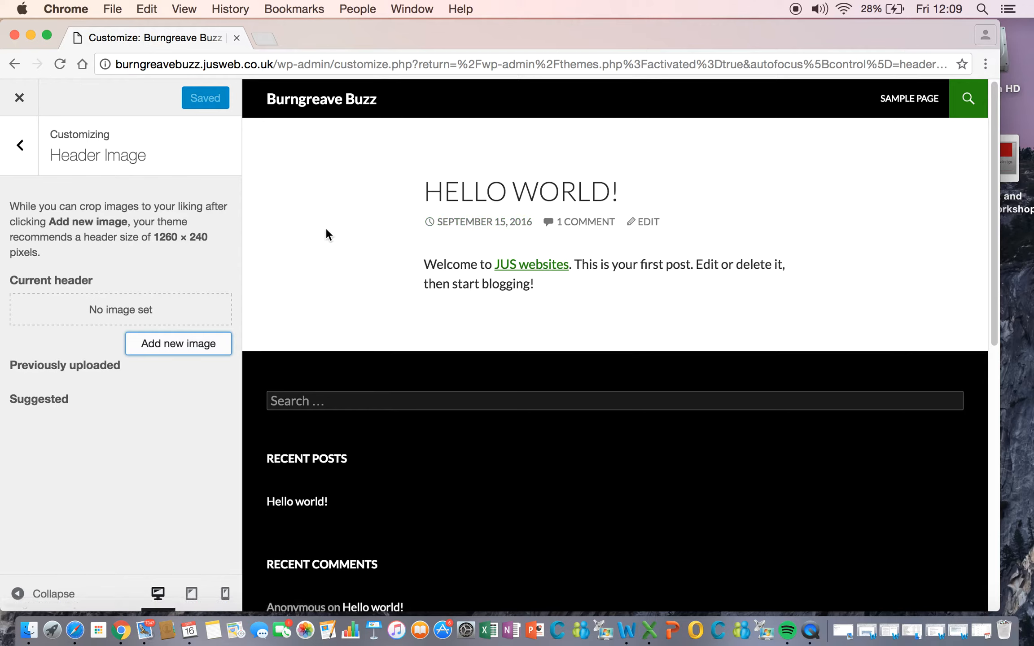
pyautogui.moveTo(38, 218)
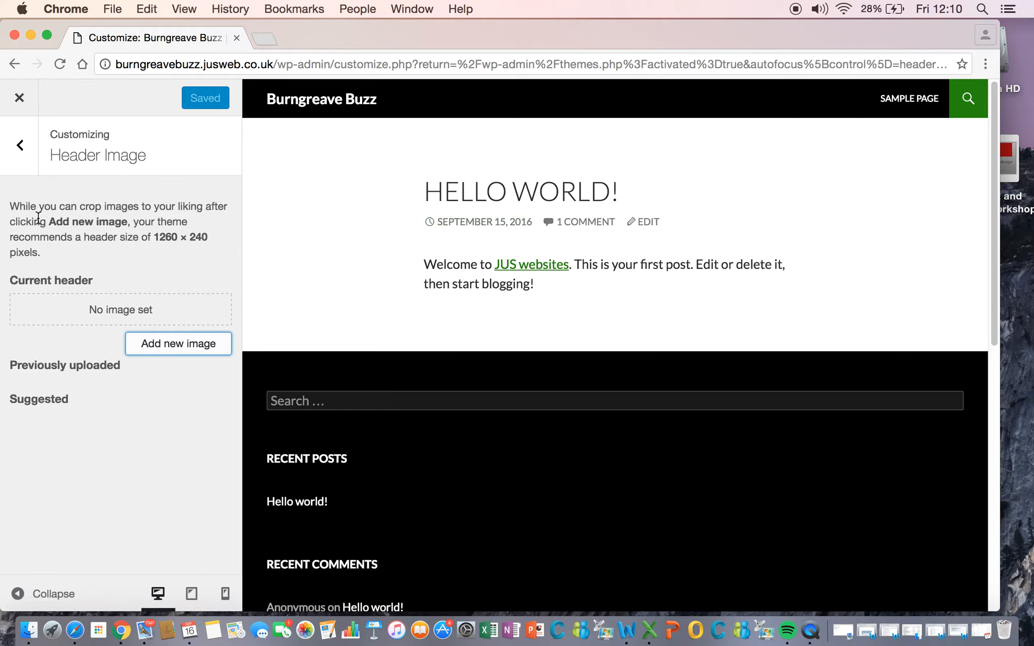
pyautogui.moveTo(157, 242)
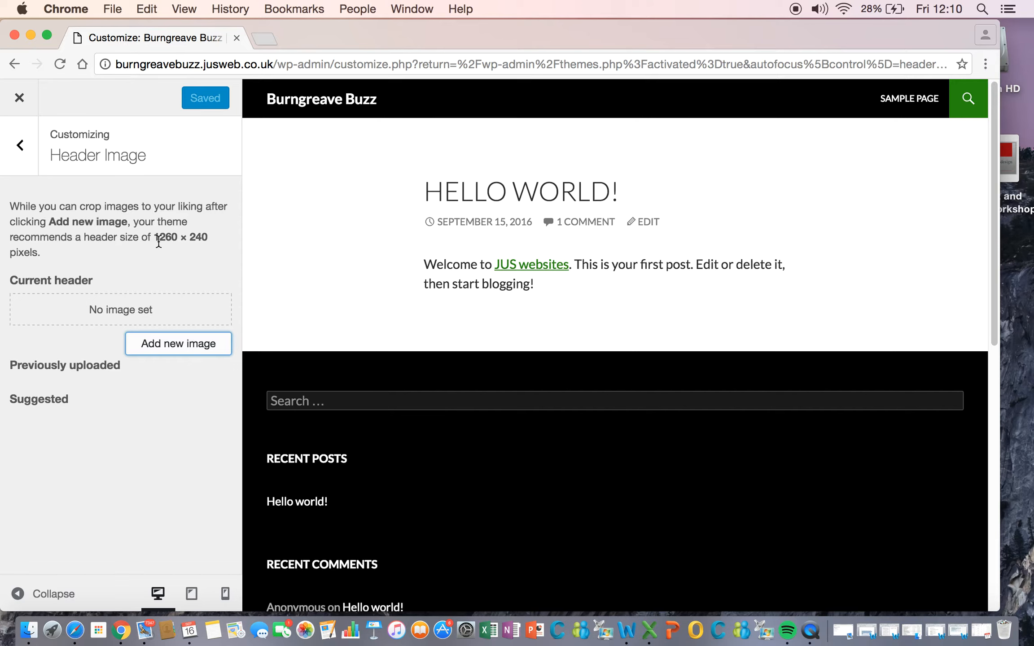
pyautogui.moveTo(99, 242)
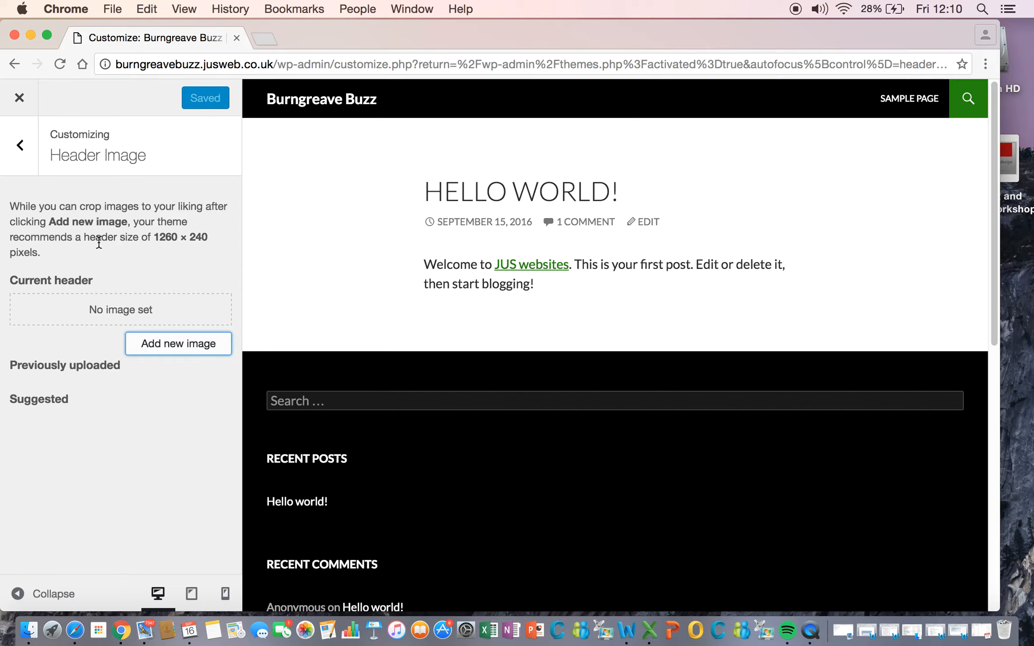
pyautogui.moveTo(183, 252)
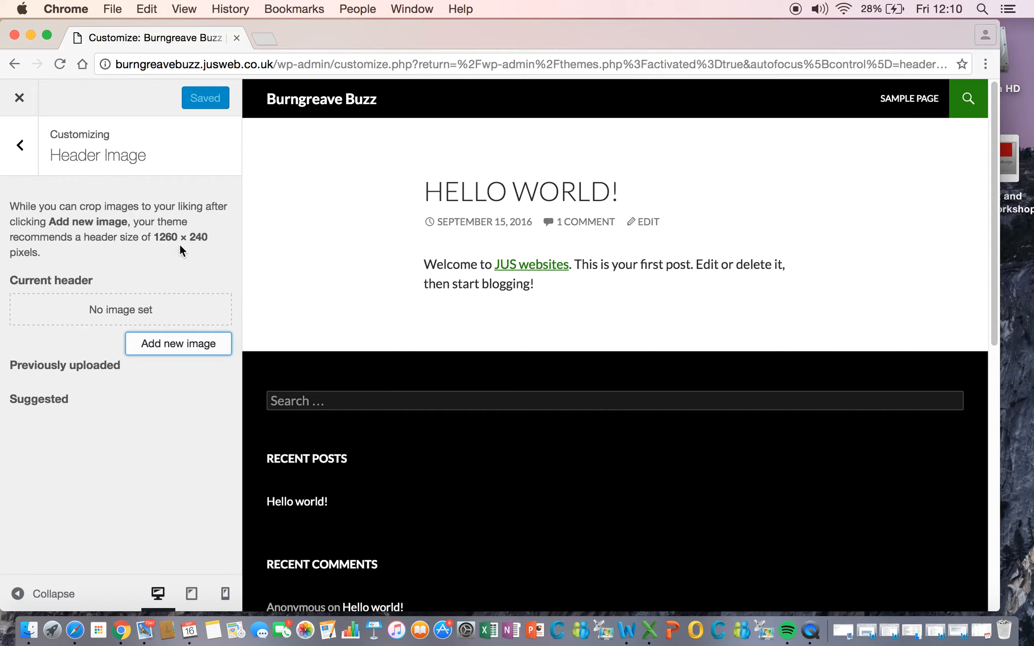
pyautogui.moveTo(162, 350)
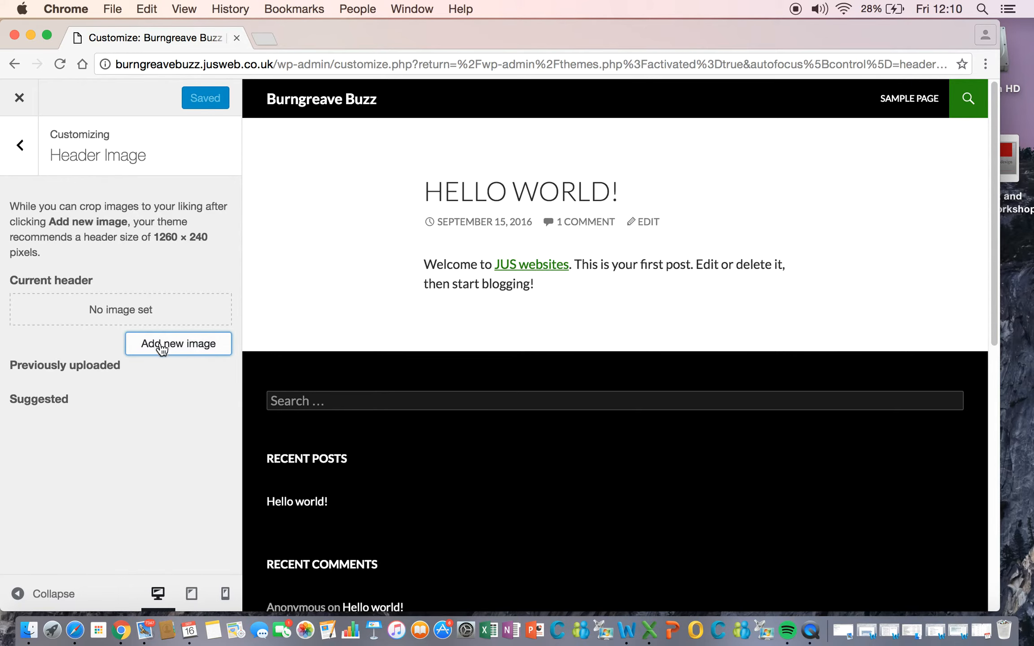
# Start adding a header image, browse Downloads and Photos, then cancel without uploading anything.
pyautogui.click(177, 343)
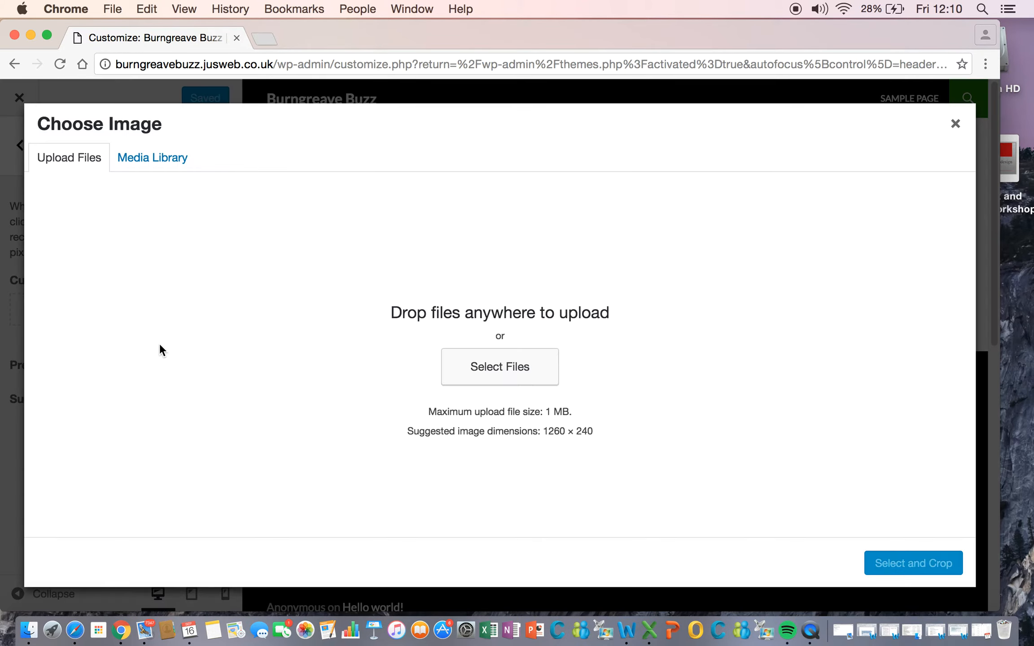
pyautogui.click(499, 366)
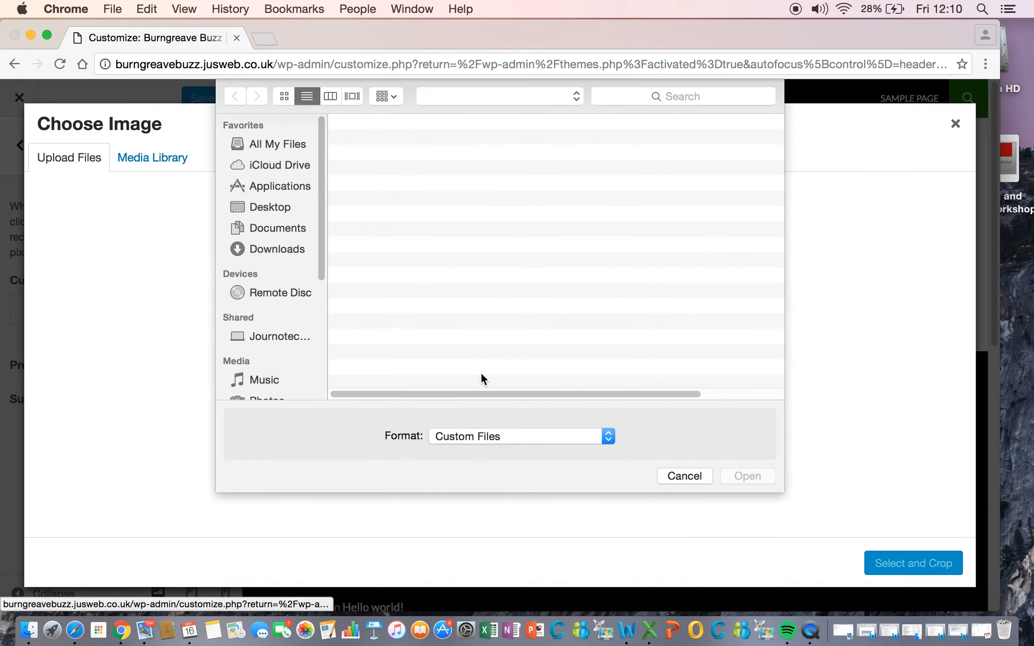
pyautogui.click(277, 249)
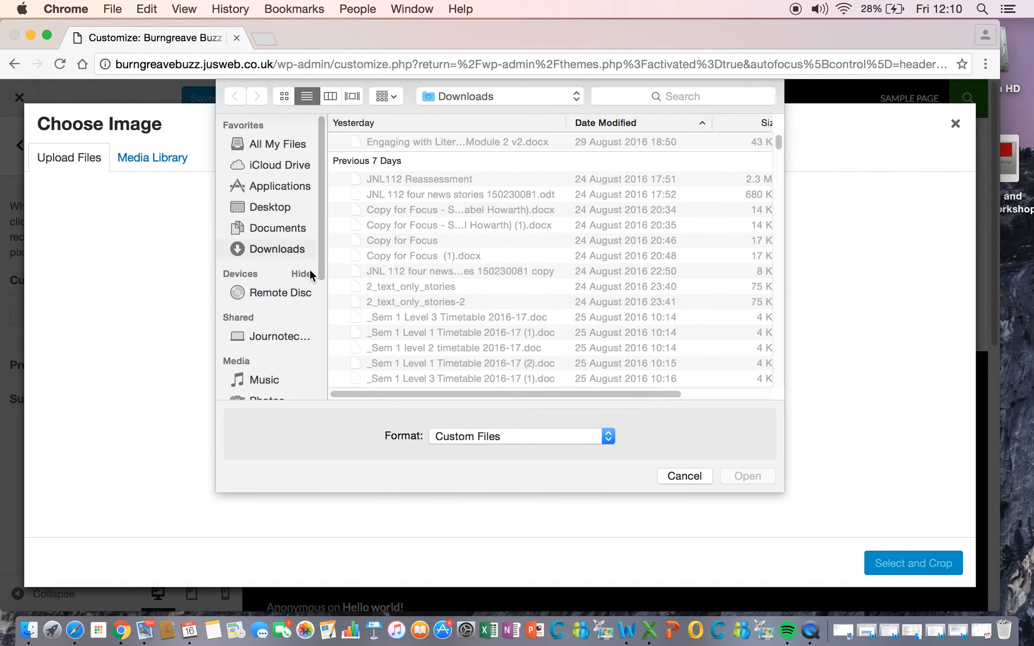
pyautogui.scroll(-3)
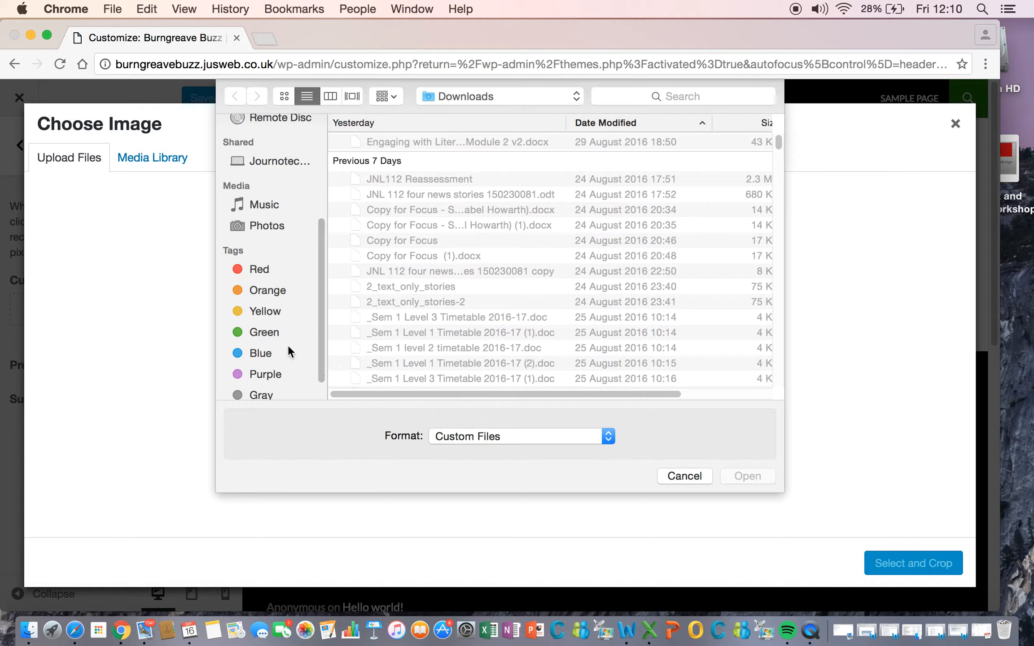
pyautogui.click(267, 226)
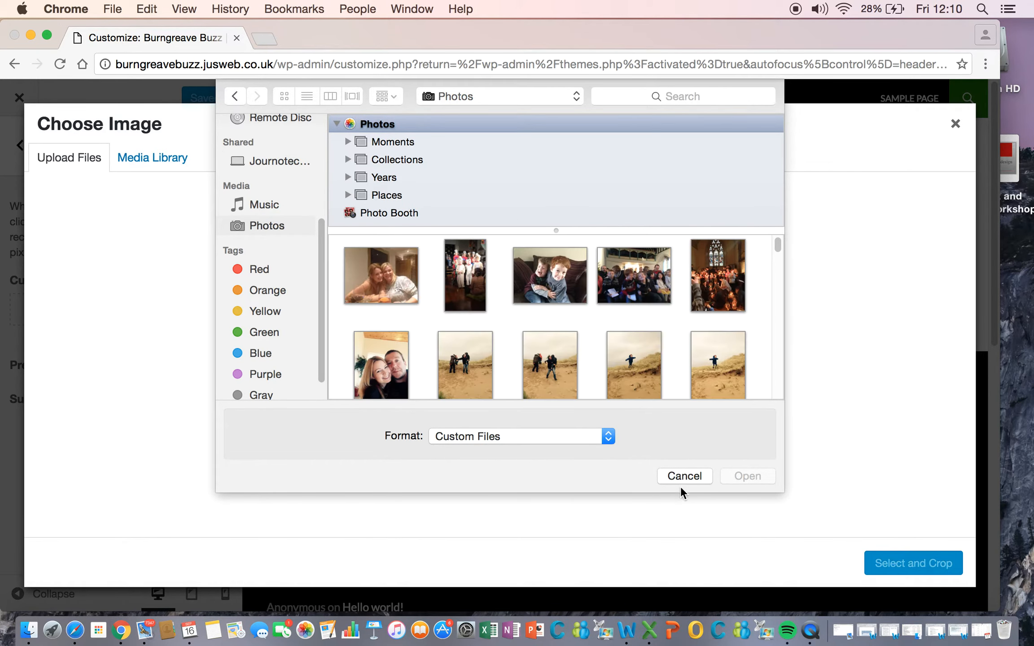
pyautogui.click(684, 476)
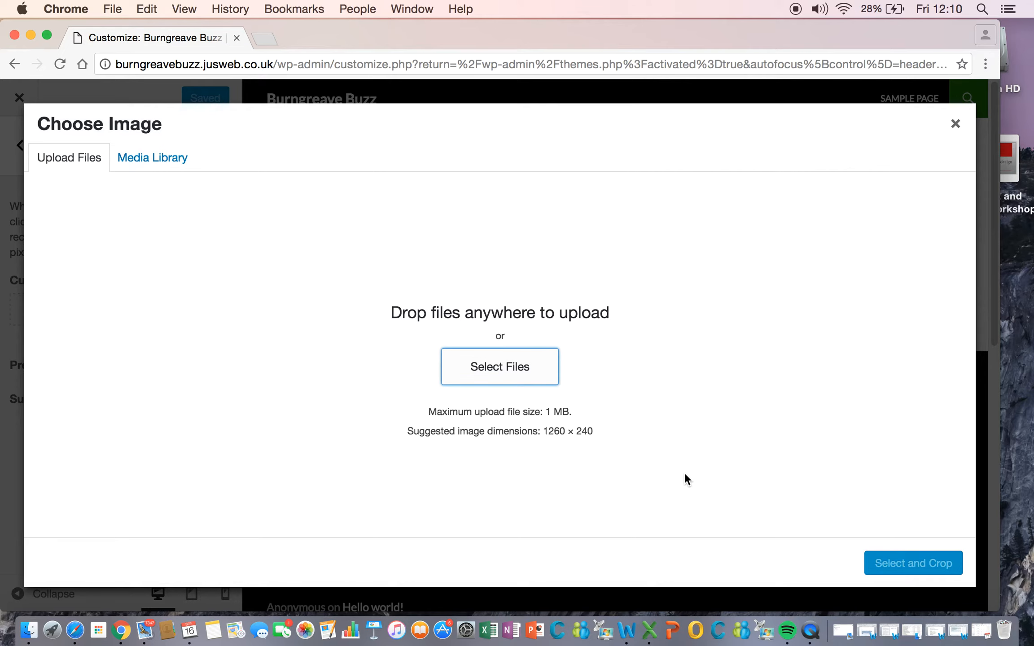
pyautogui.moveTo(148, 319)
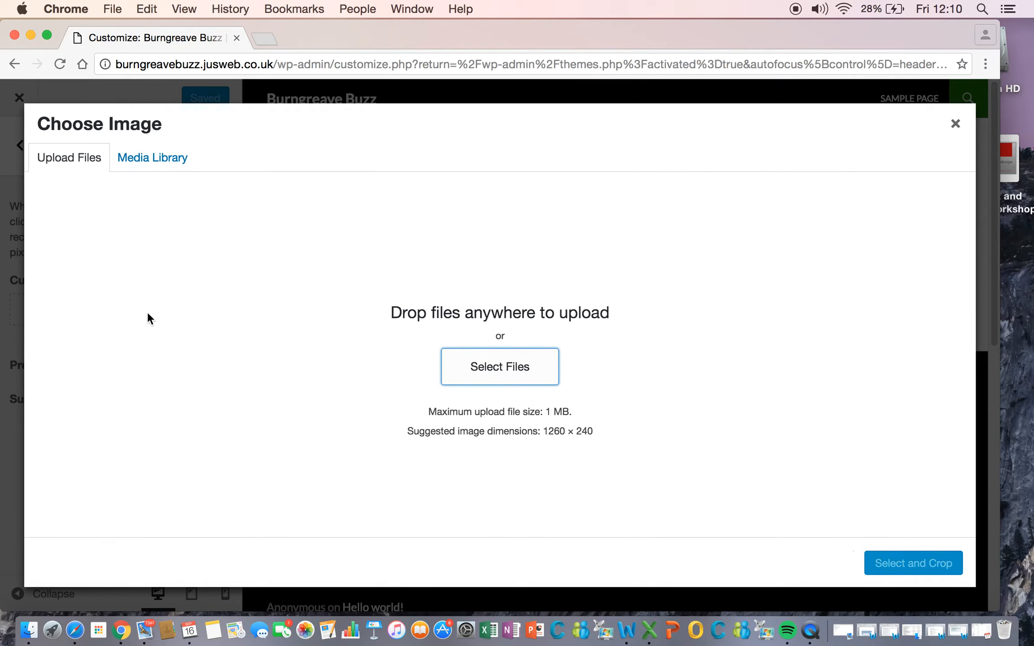
pyautogui.click(955, 123)
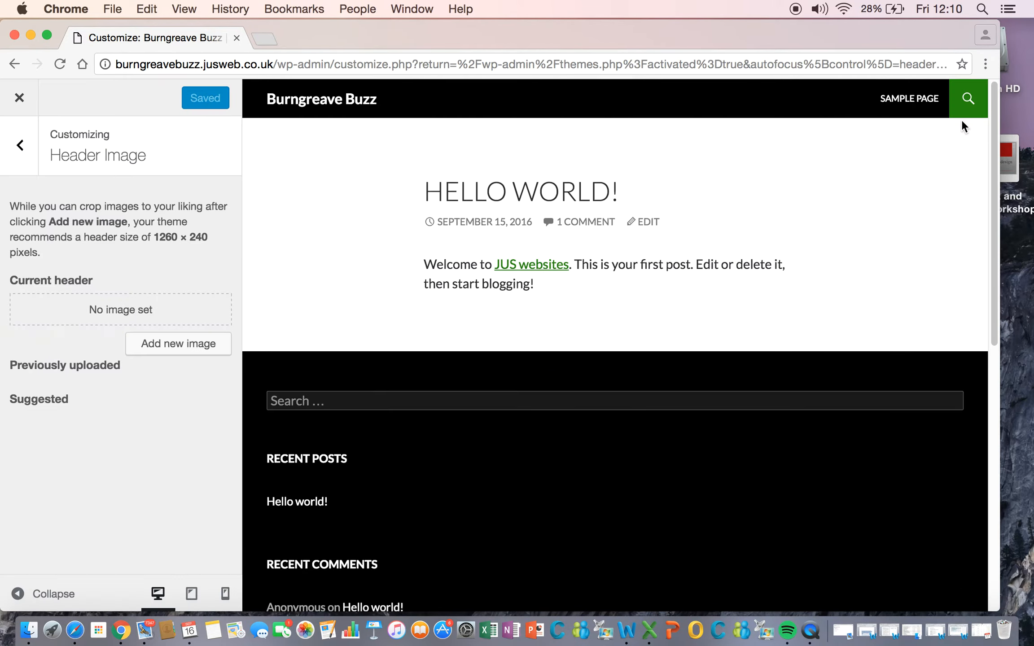
pyautogui.moveTo(773, 239)
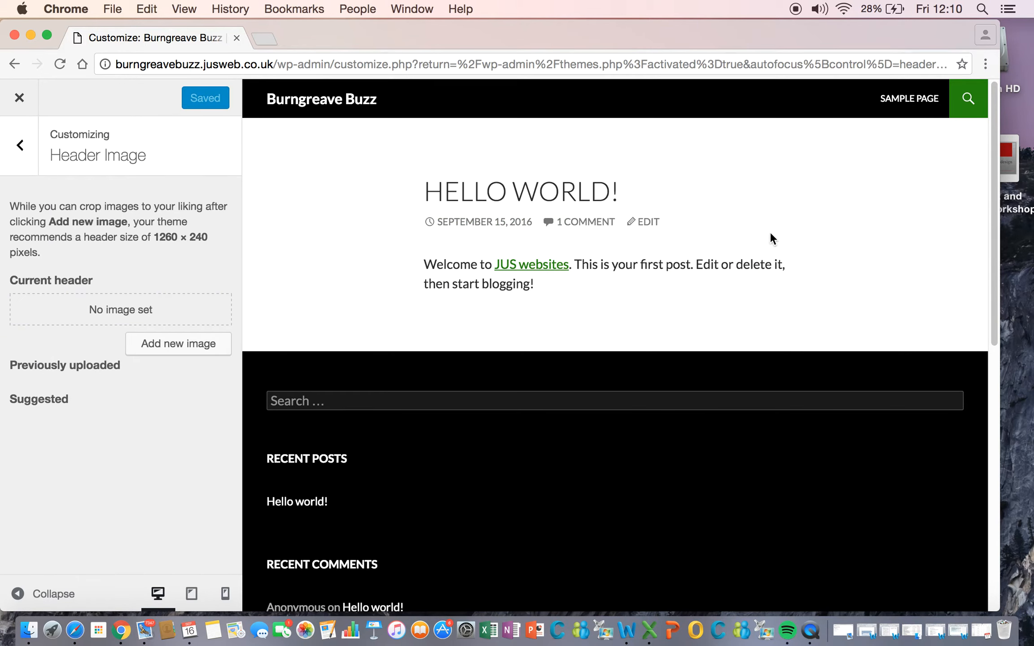
pyautogui.moveTo(20, 98)
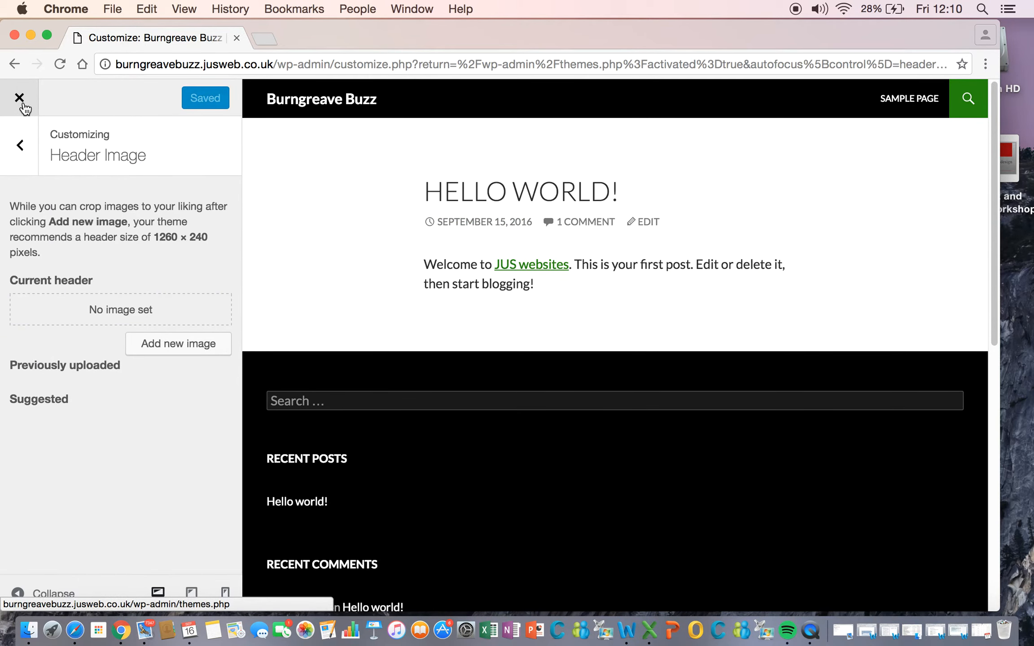
# Leave the header customizer, check the empty Background Image settings, and return to Themes.
pyautogui.click(20, 102)
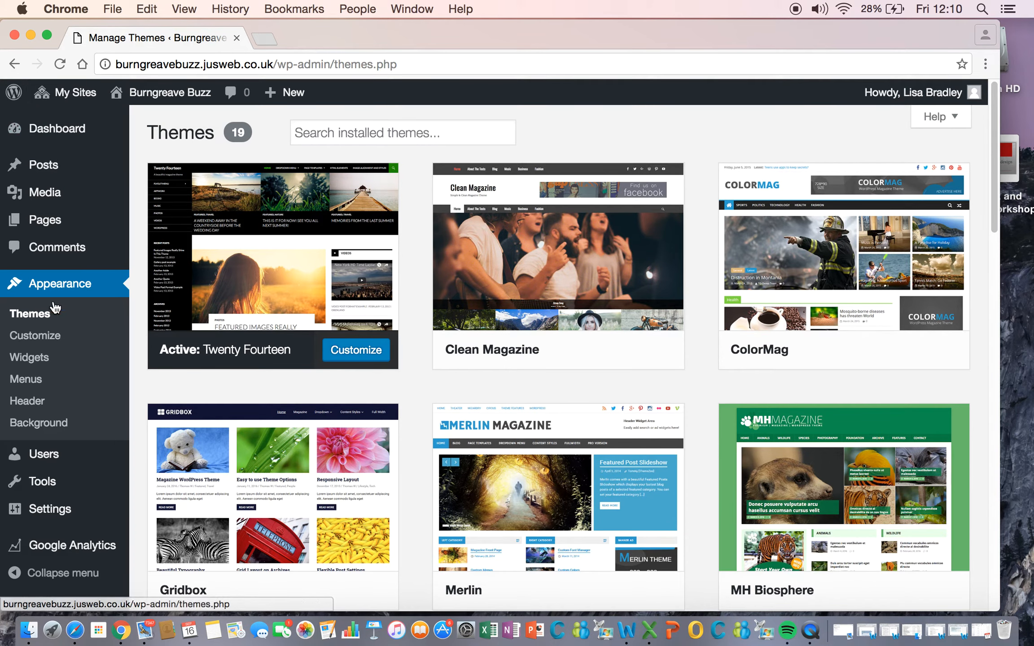
pyautogui.moveTo(39, 422)
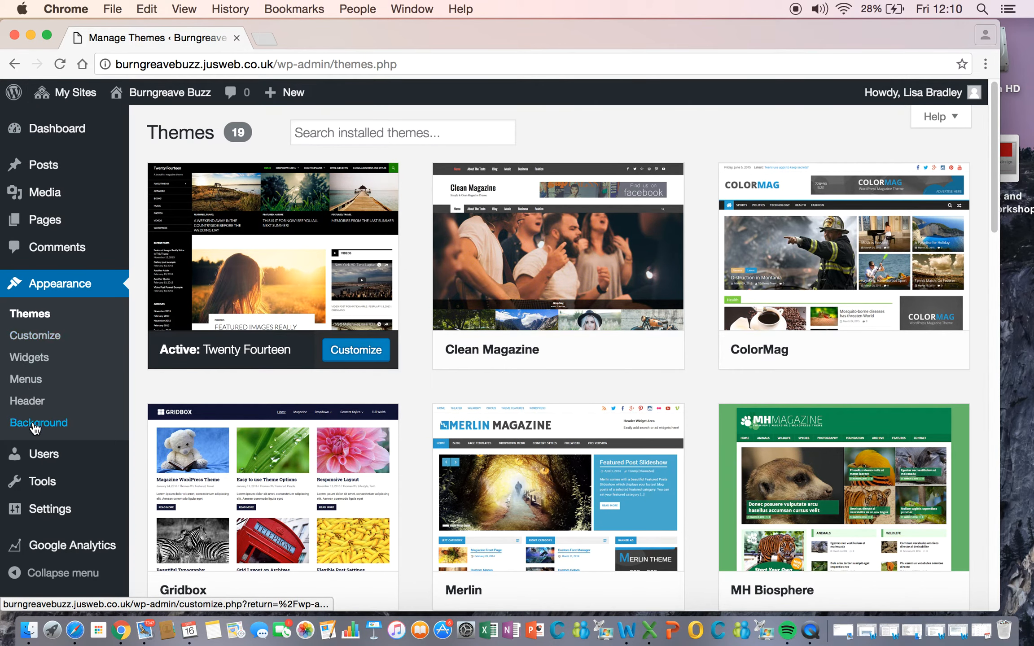
pyautogui.click(39, 422)
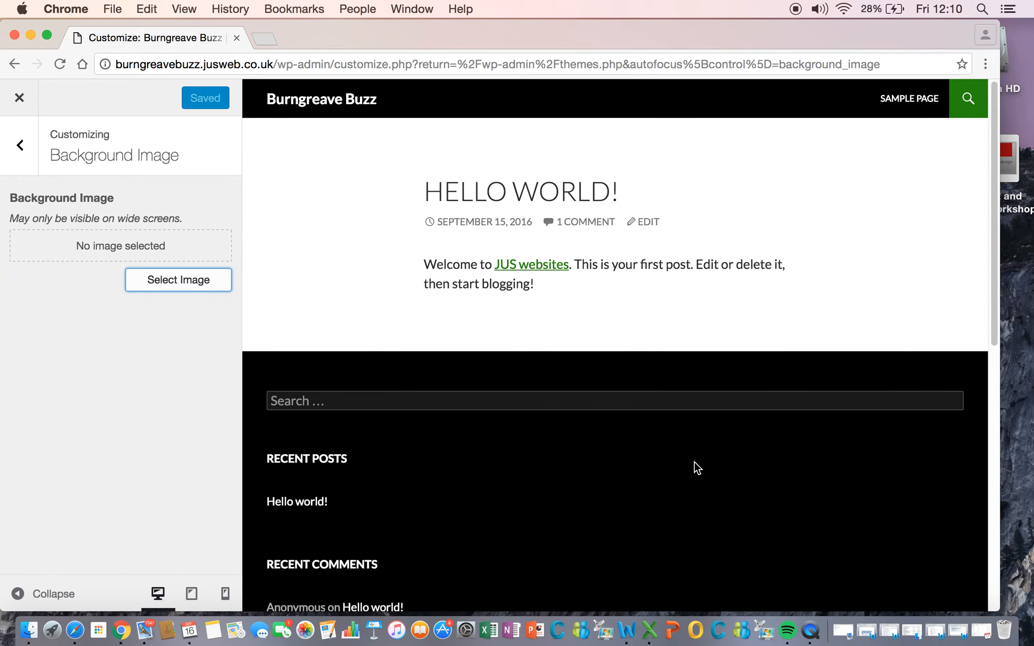
pyautogui.click(19, 98)
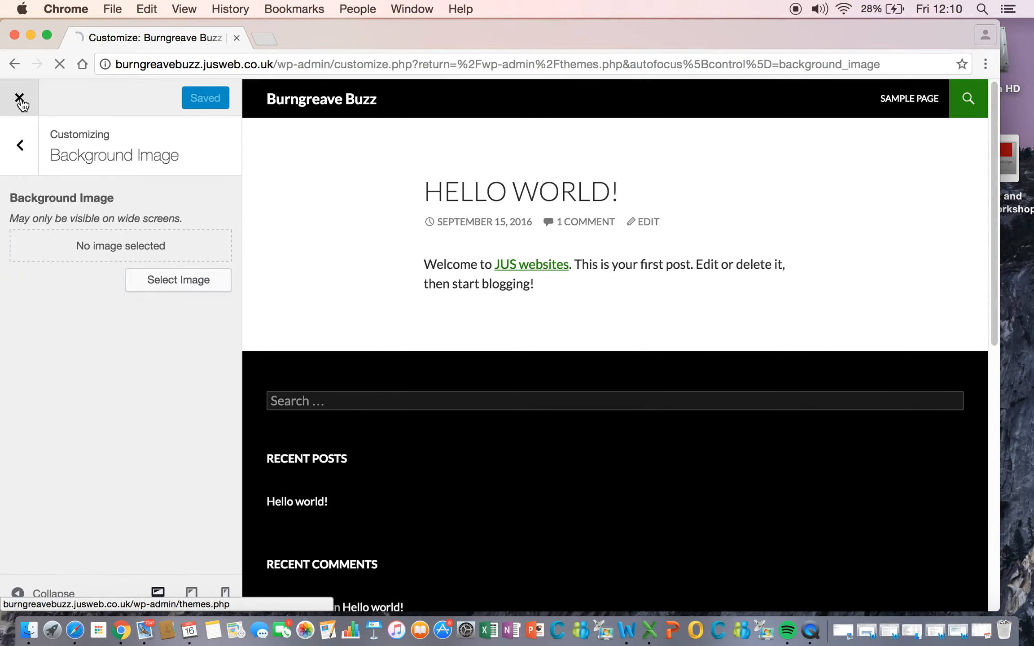
pyautogui.click(21, 103)
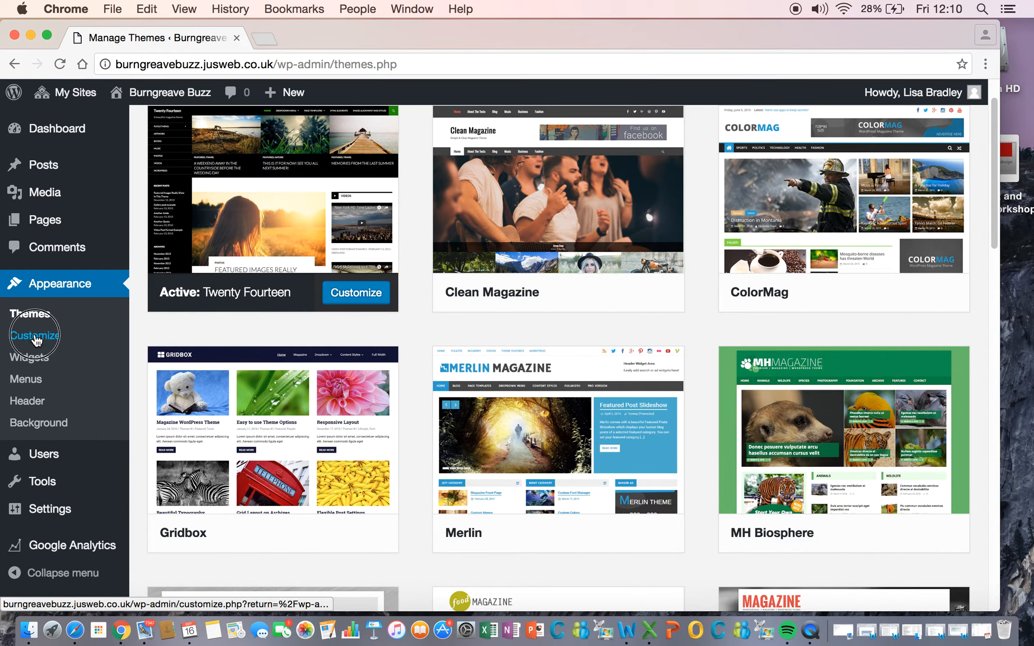
# Launch the main Customizer listing Site Identity, Colors, Menus and Widgets sections.
pyautogui.click(35, 335)
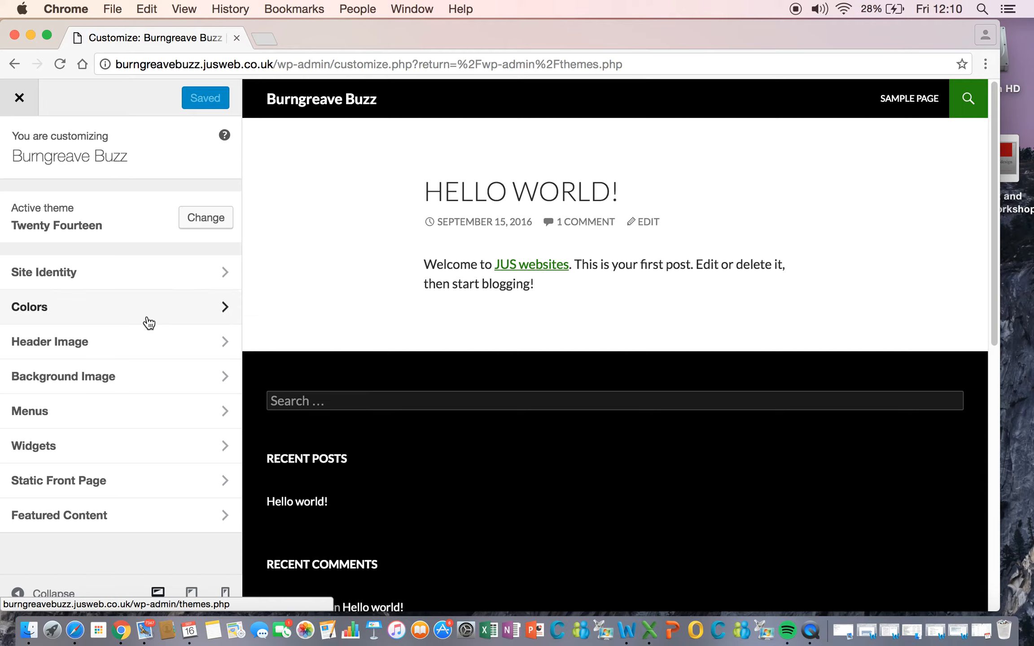
pyautogui.moveTo(130, 485)
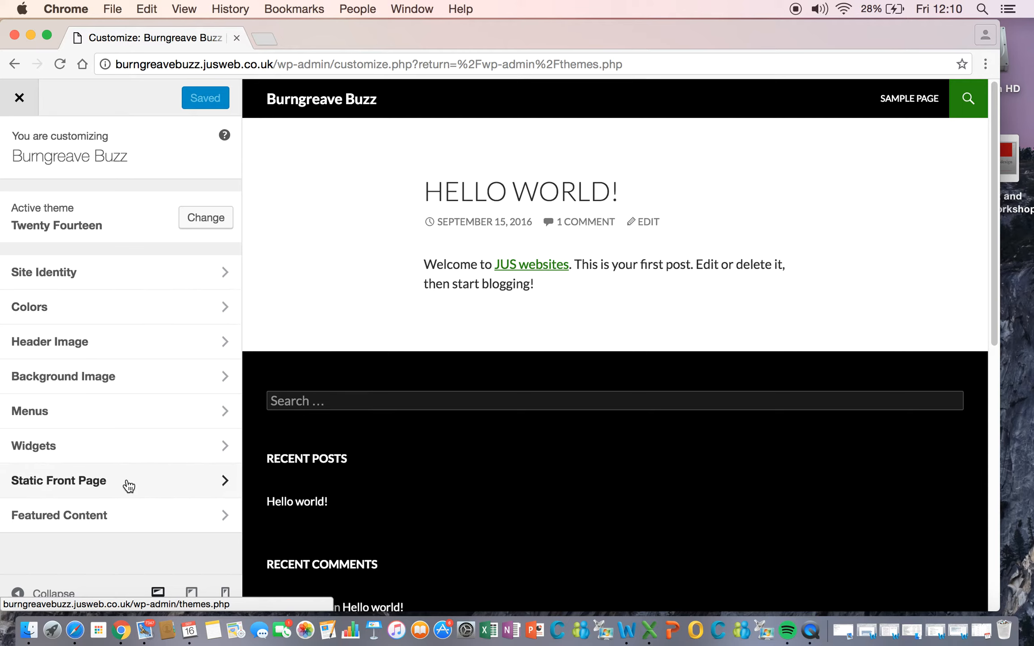
pyautogui.moveTo(112, 307)
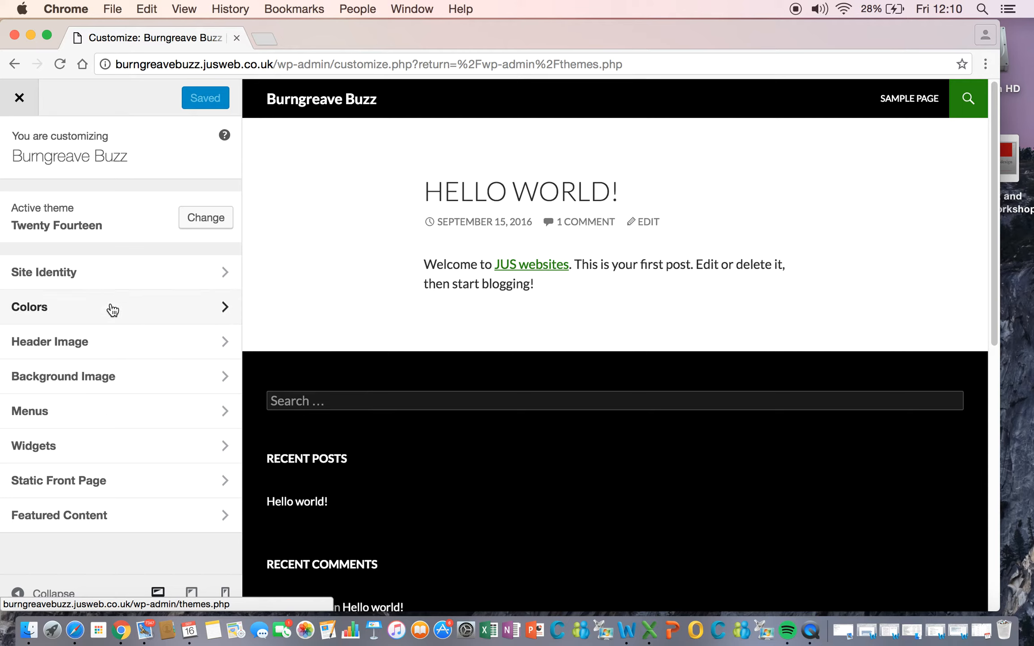
pyautogui.moveTo(121, 480)
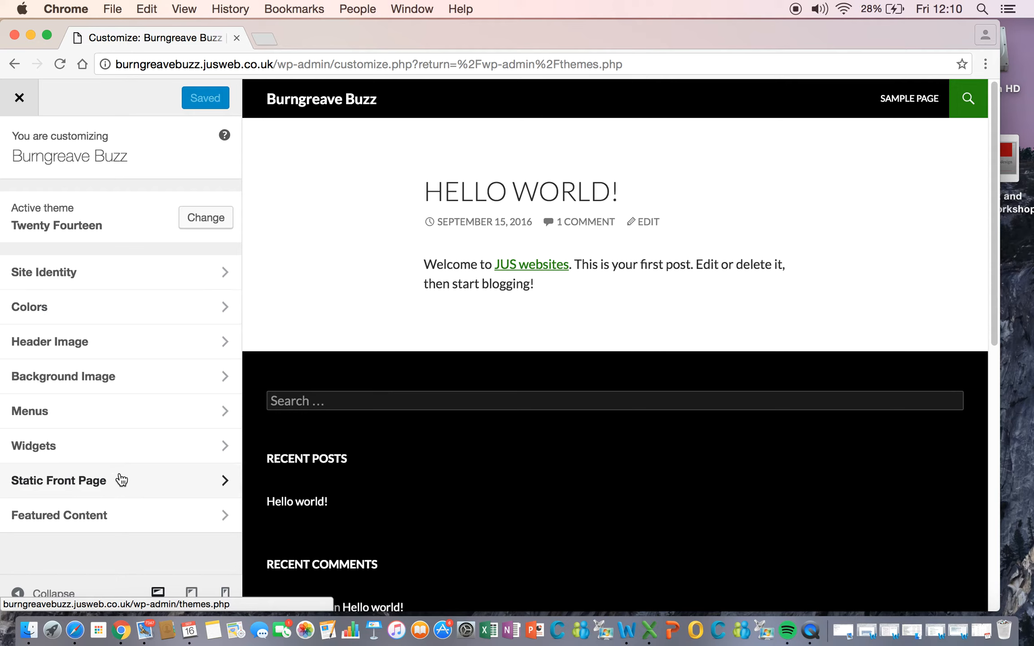
pyautogui.moveTo(138, 311)
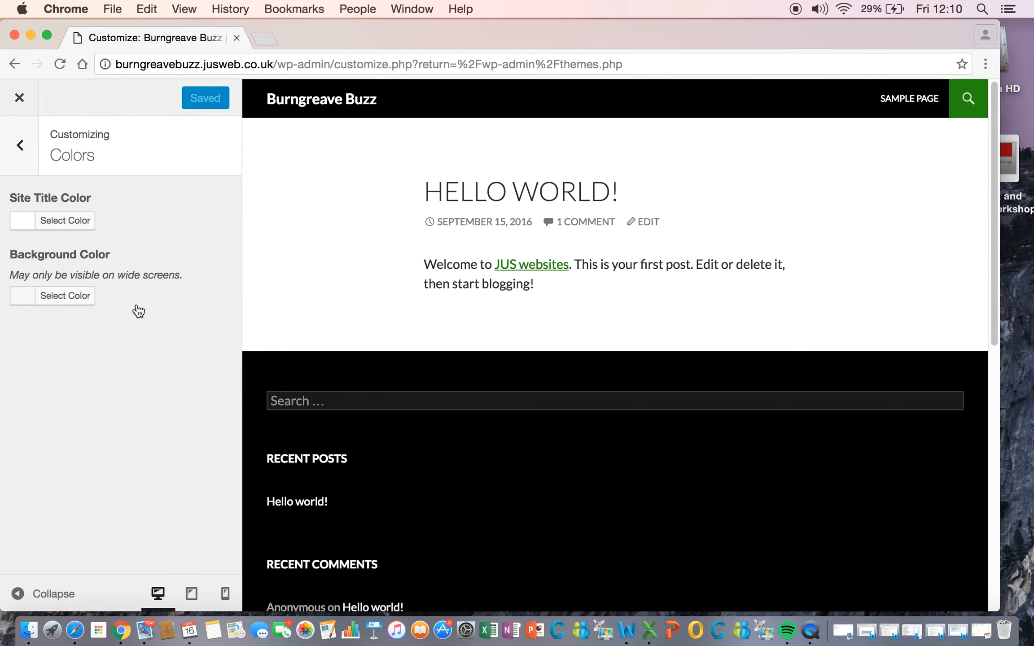
# Review Site Identity (title 'Burngreave Buzz', default tagline) and go back to the sections list.
pyautogui.click(14, 63)
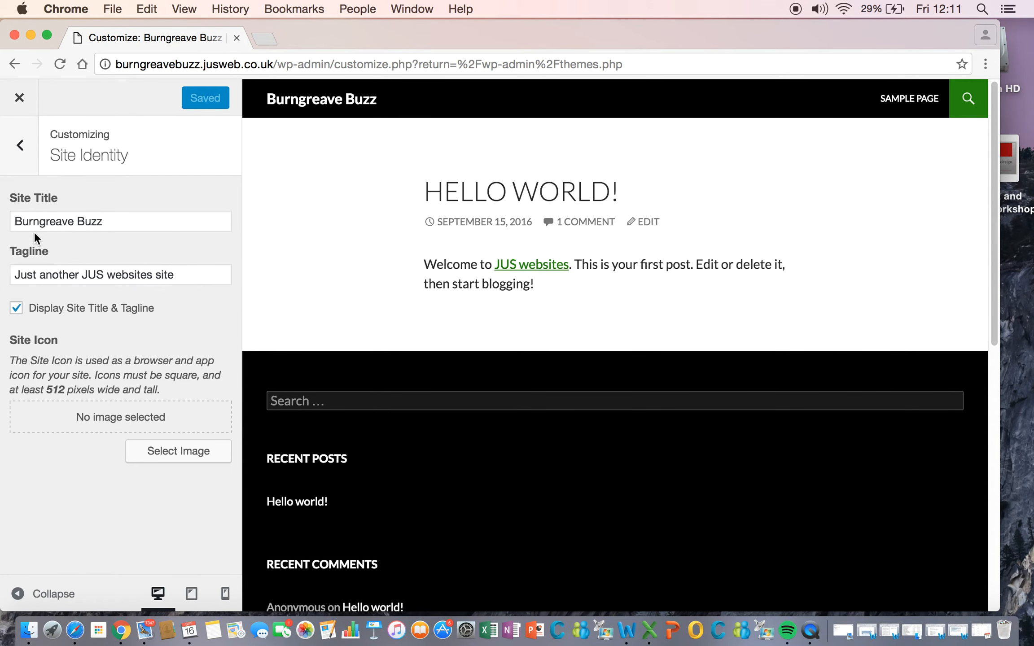
pyautogui.moveTo(129, 280)
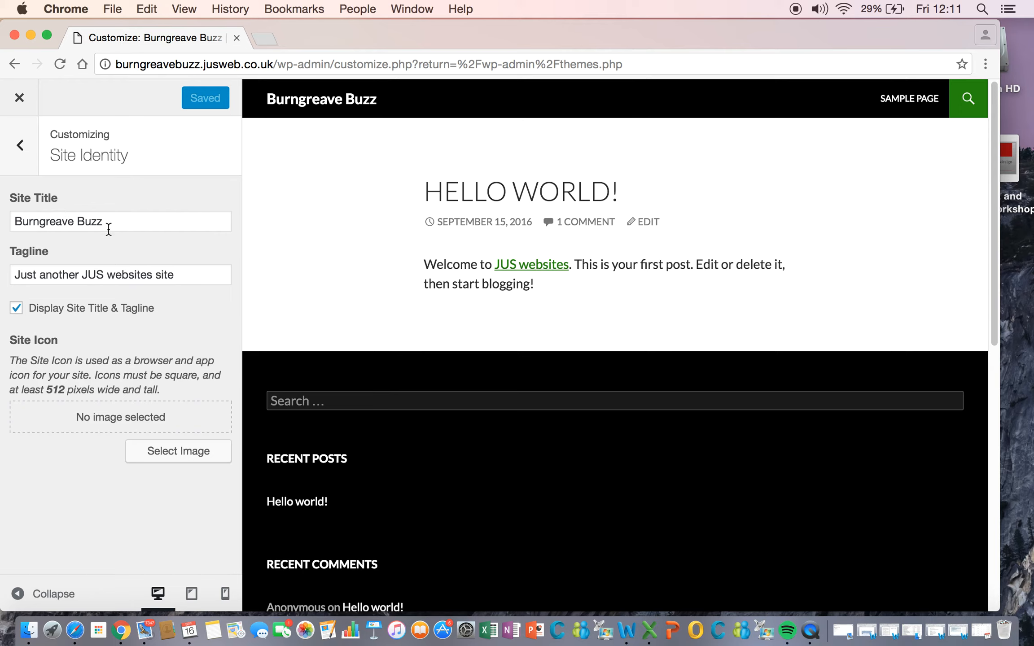
pyautogui.moveTo(156, 275)
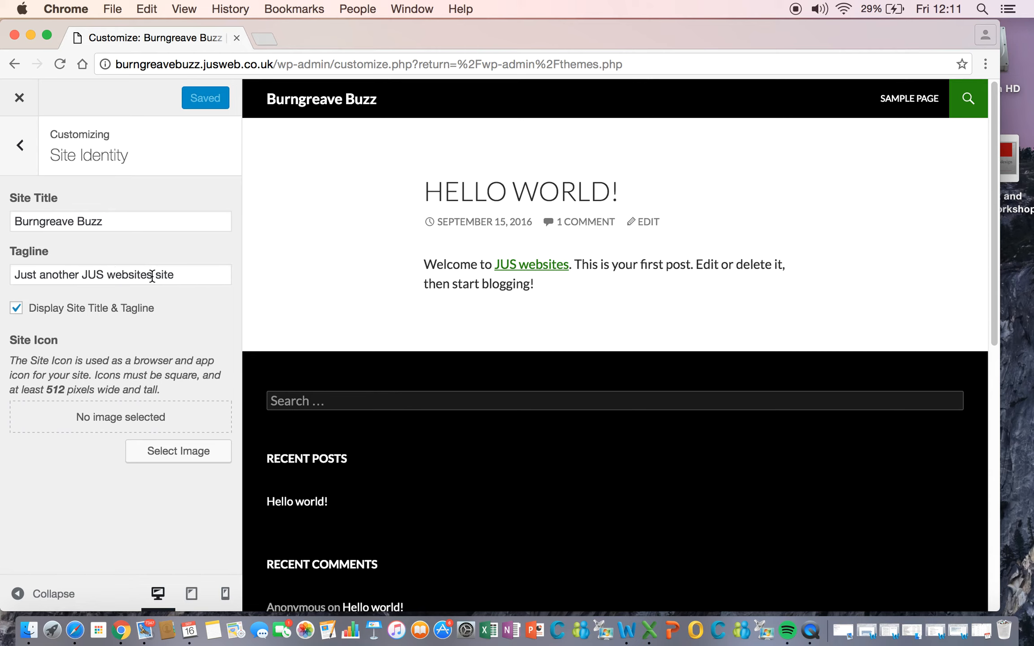
pyautogui.moveTo(106, 348)
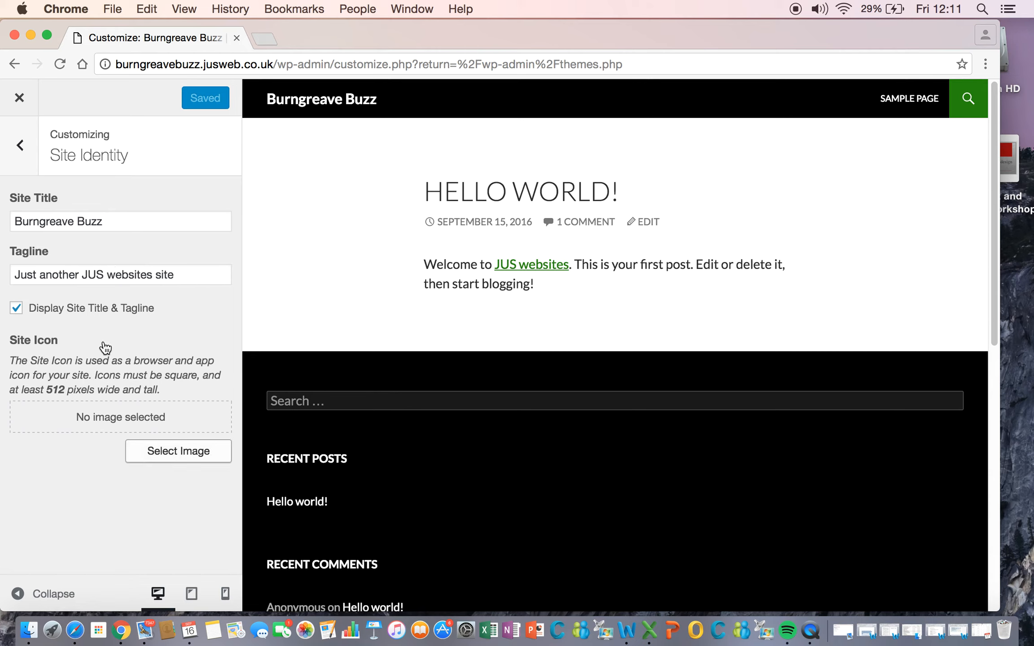
pyautogui.moveTo(125, 432)
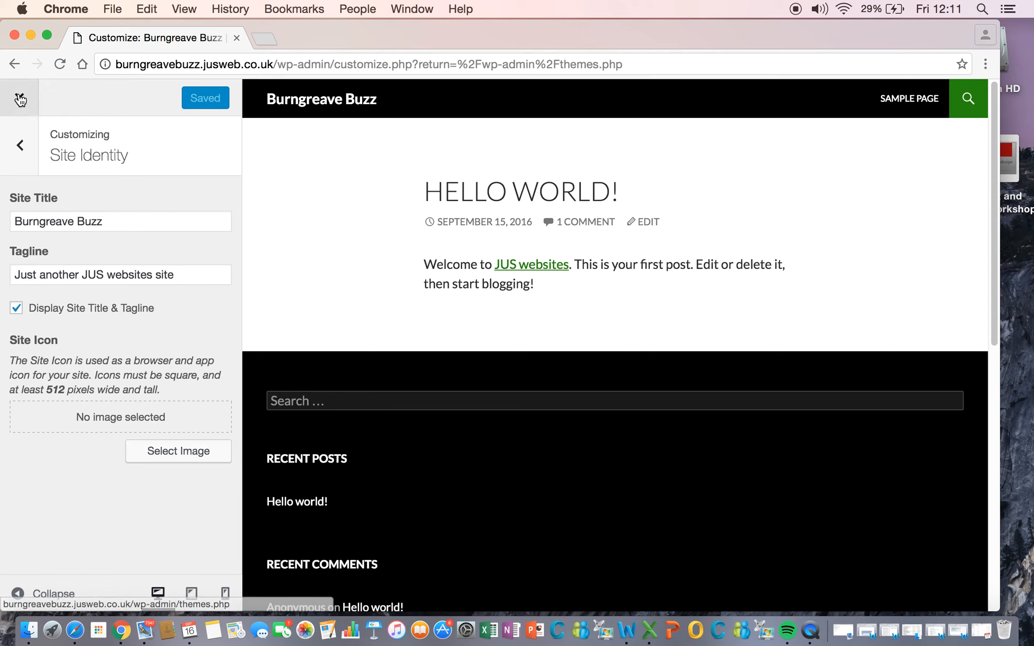
pyautogui.click(20, 145)
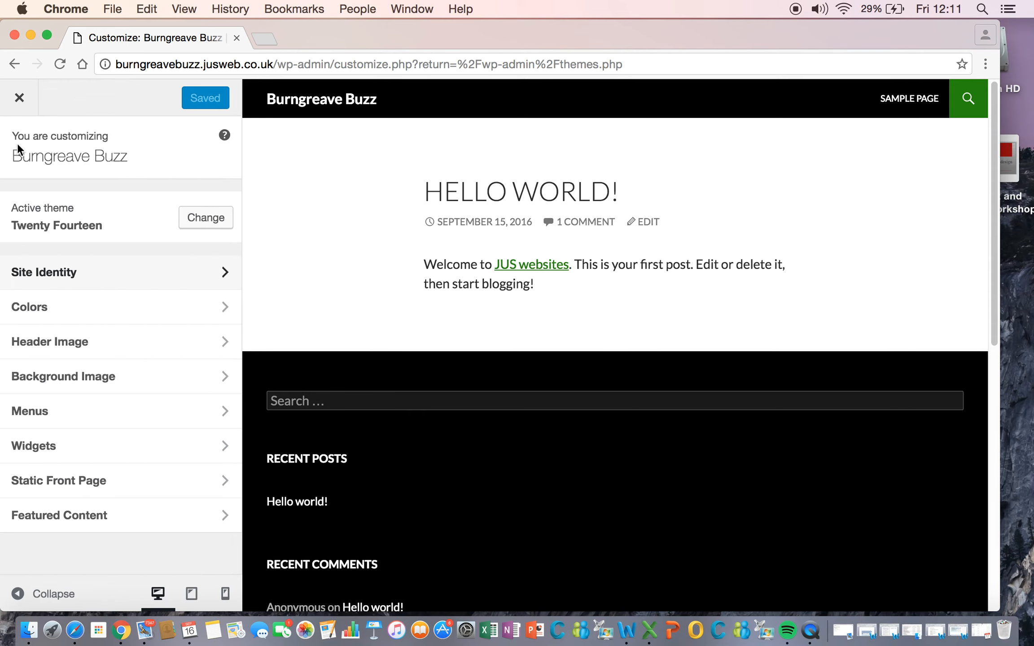
# Exit the customizer to the Themes page with Twenty Fourteen still active.
pyautogui.click(19, 98)
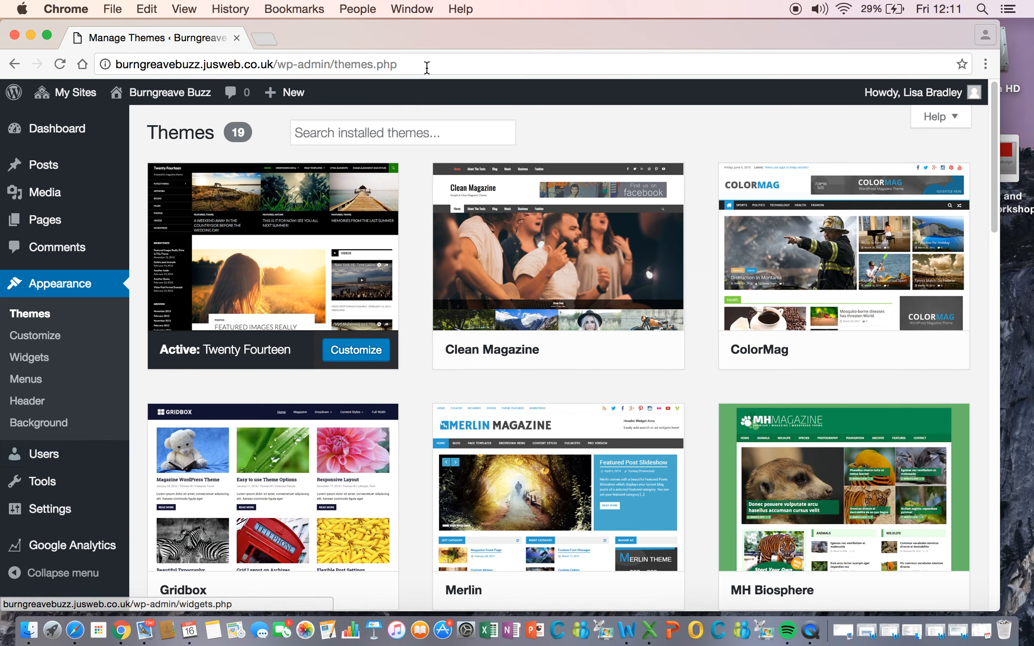
pyautogui.moveTo(434, 36)
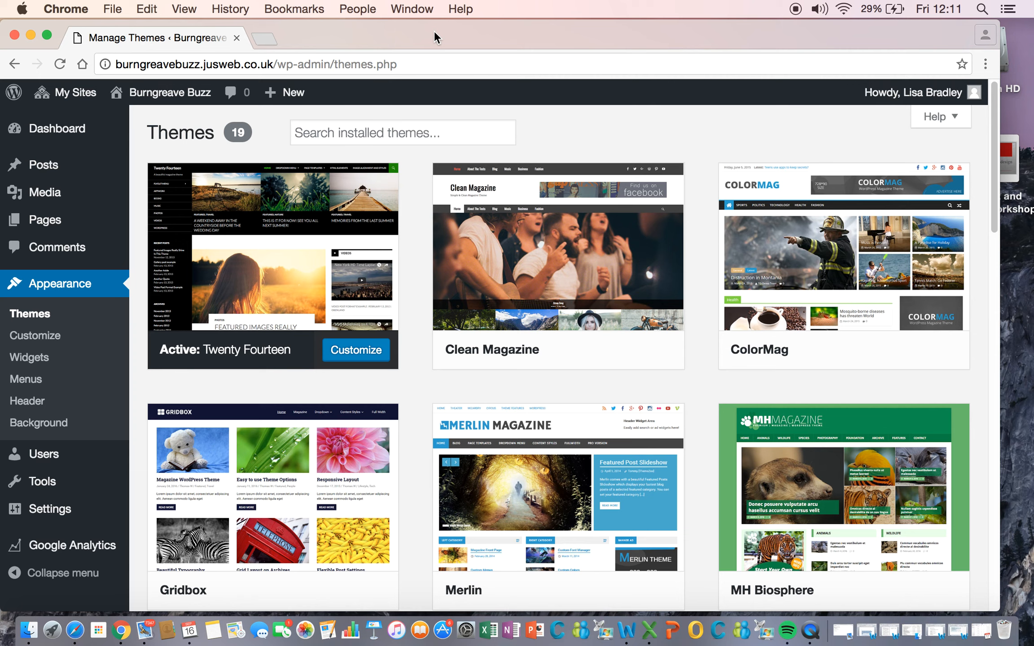
pyautogui.moveTo(557, 264)
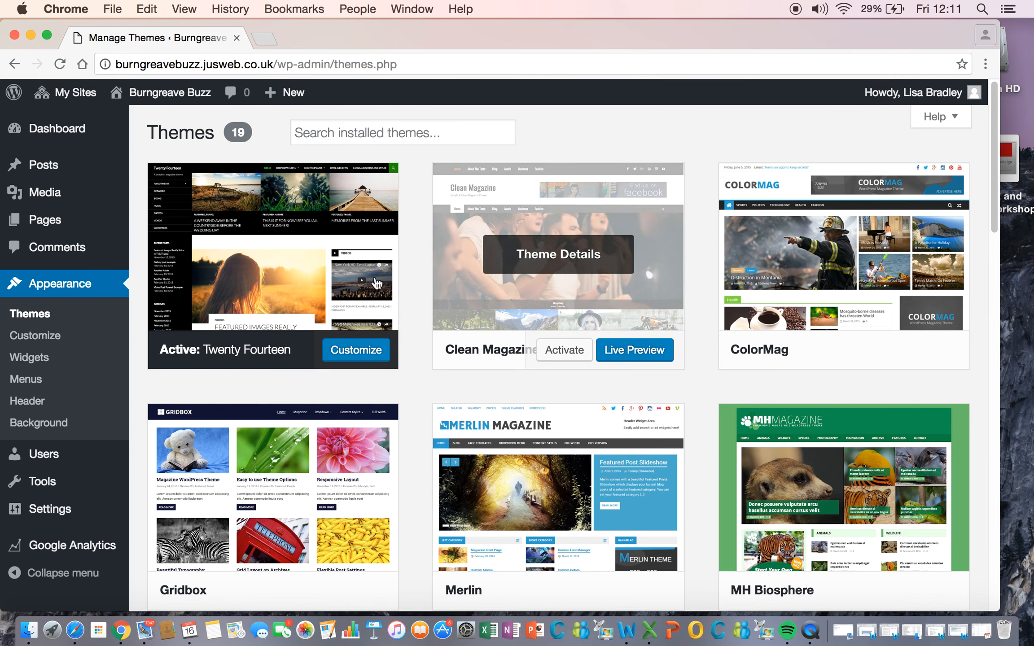
pyautogui.moveTo(27, 401)
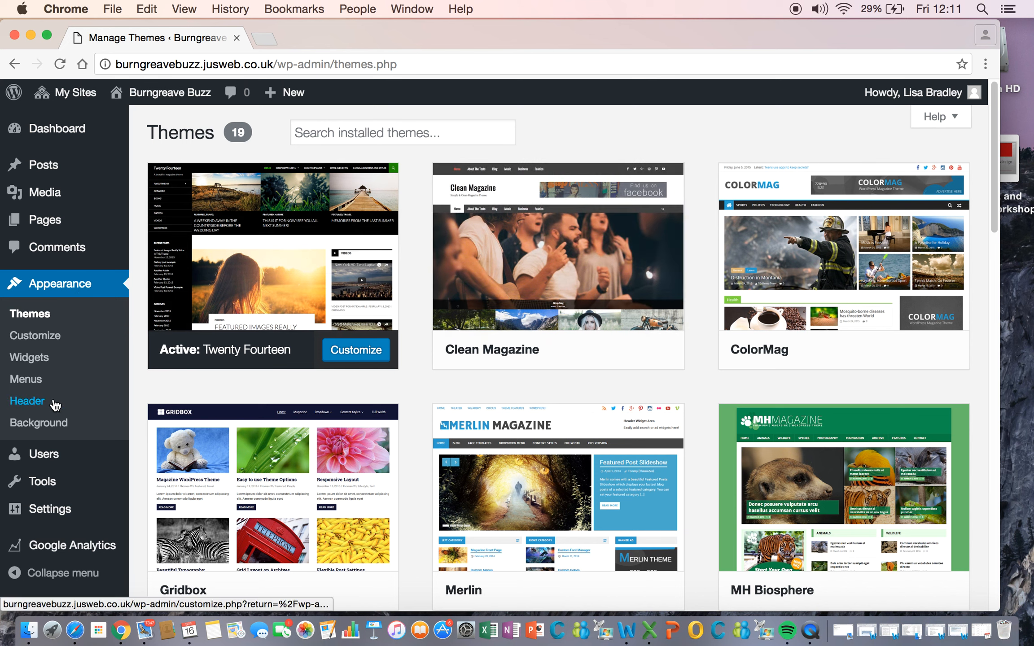
pyautogui.moveTo(595, 136)
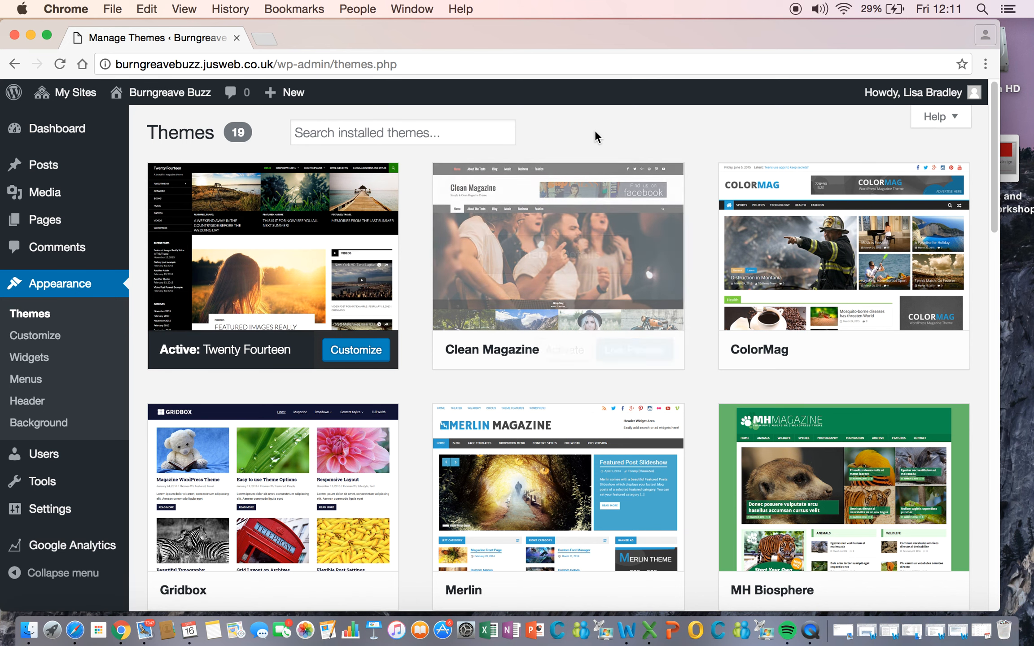
pyautogui.moveTo(610, 27)
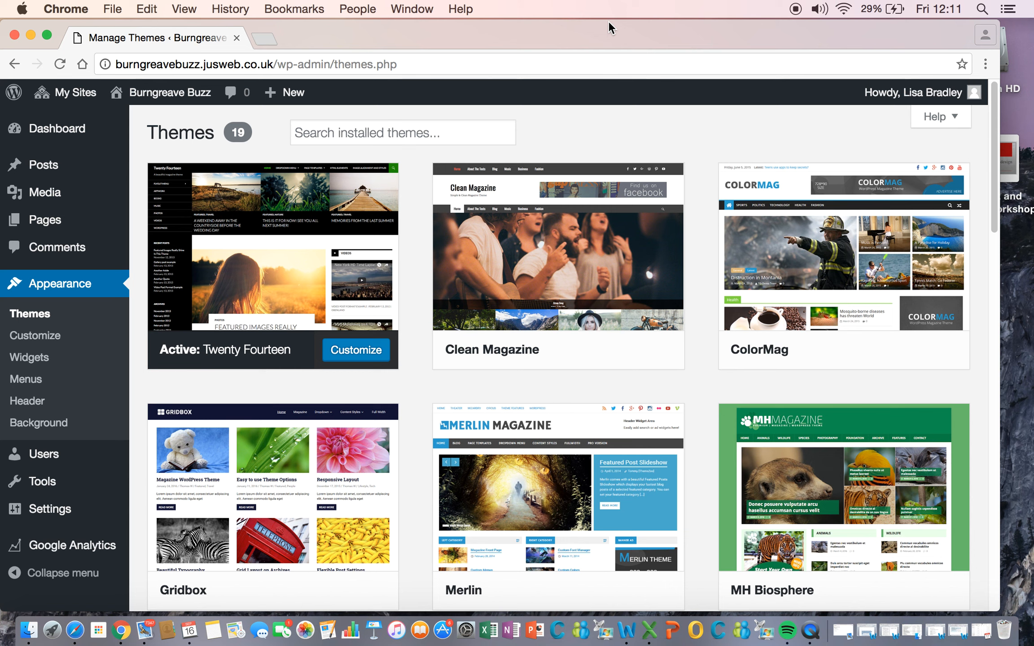